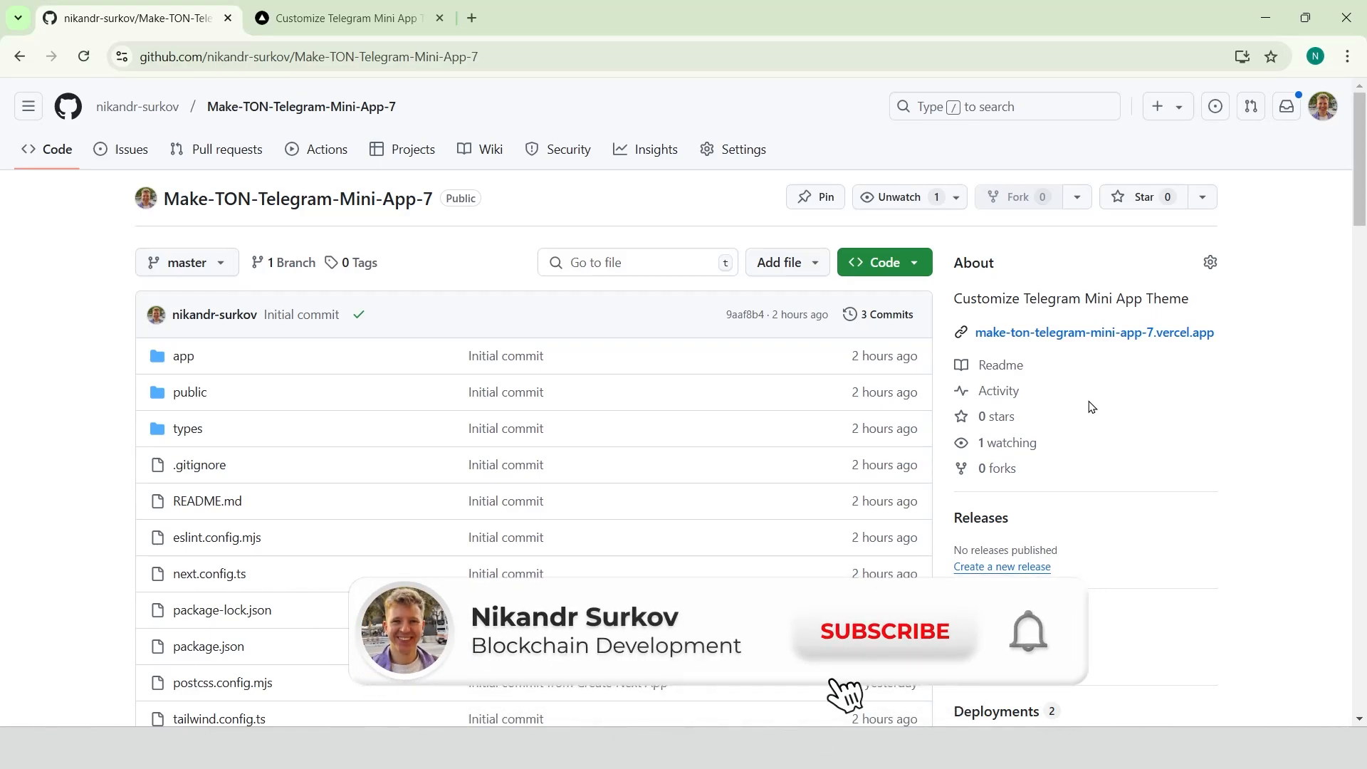
Pick a cyan header and red background, then slide a custom bottom bar hue
left_click(886, 631)
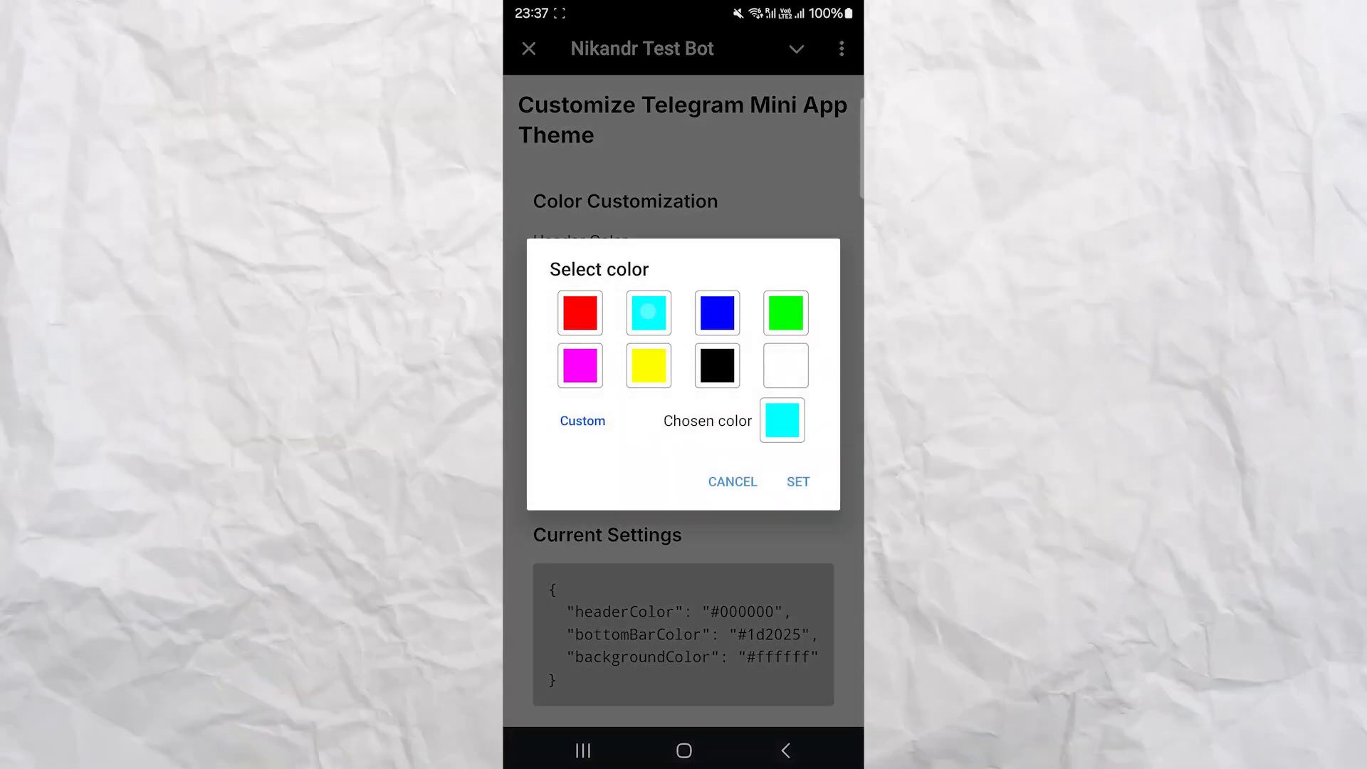
left_click(798, 482)
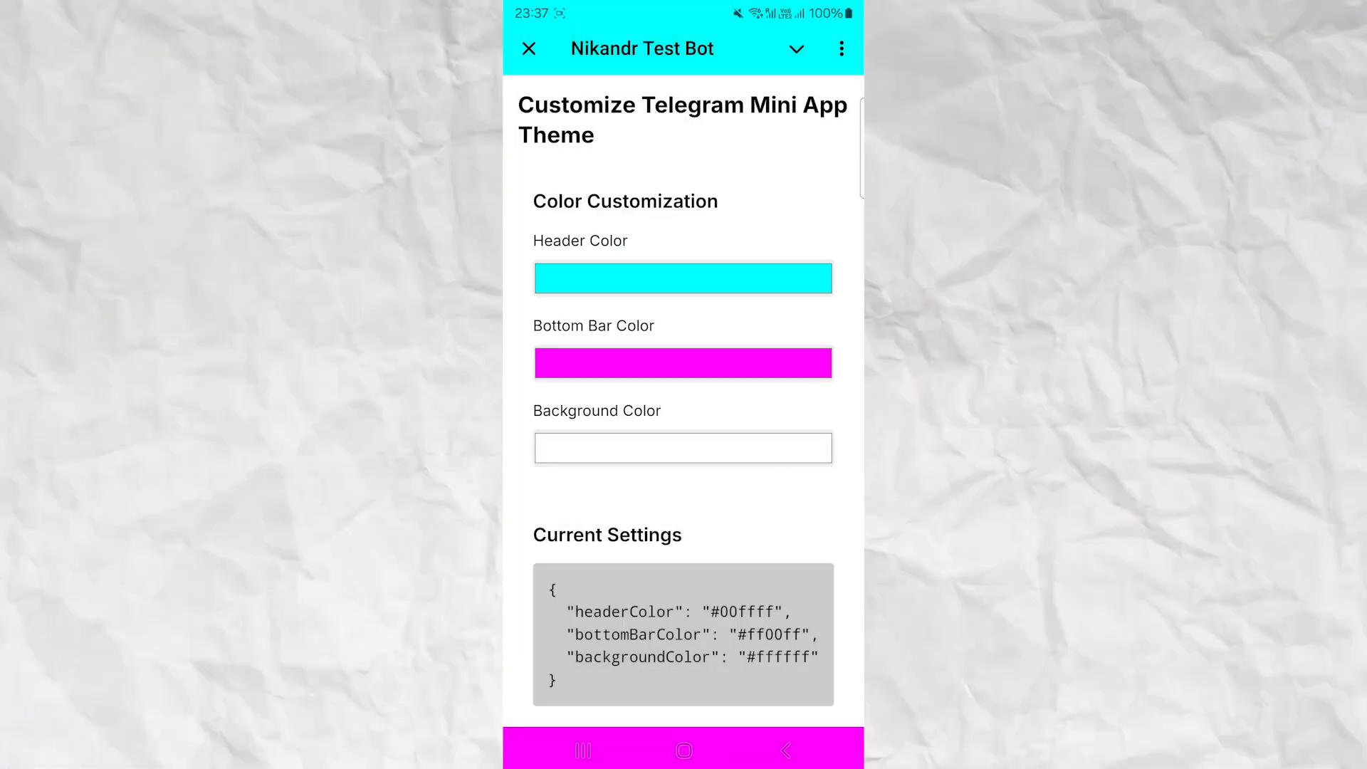
left_click(683, 448)
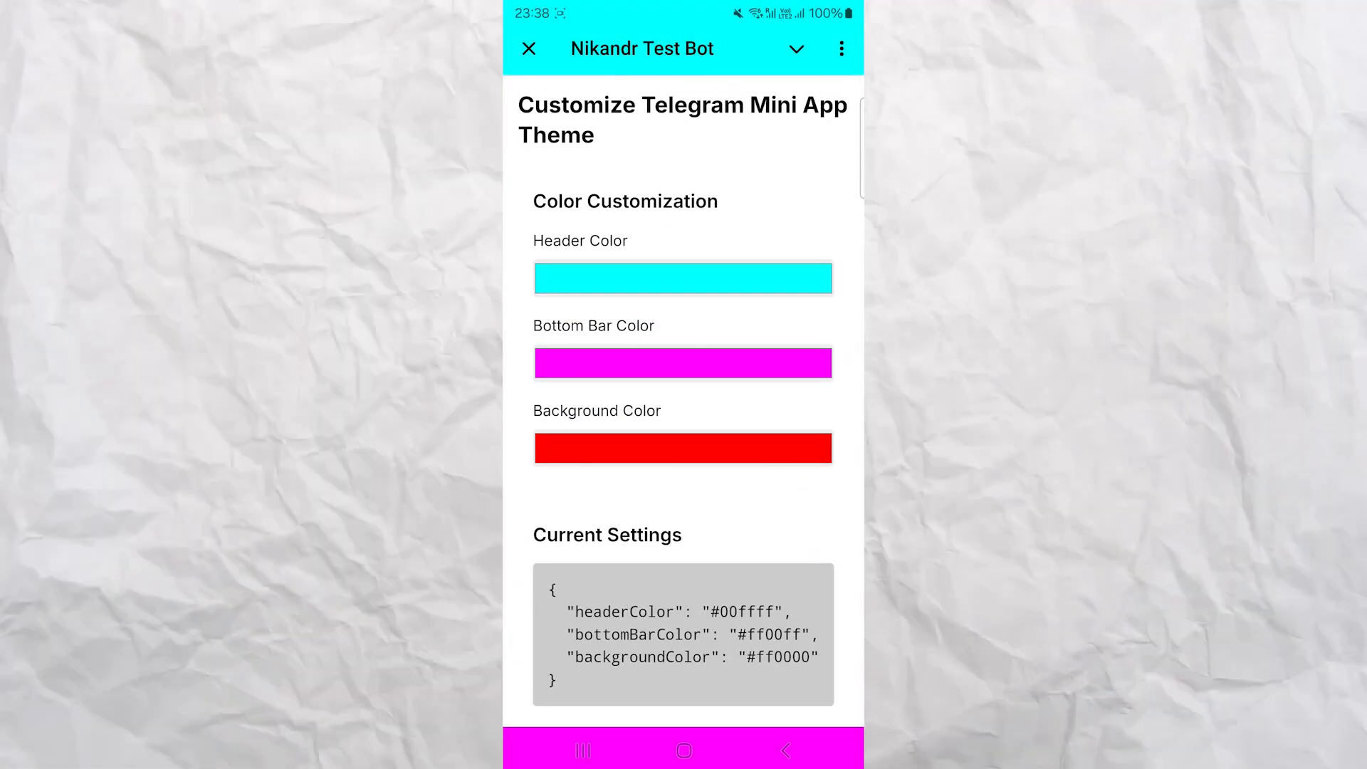
left_click(683, 363)
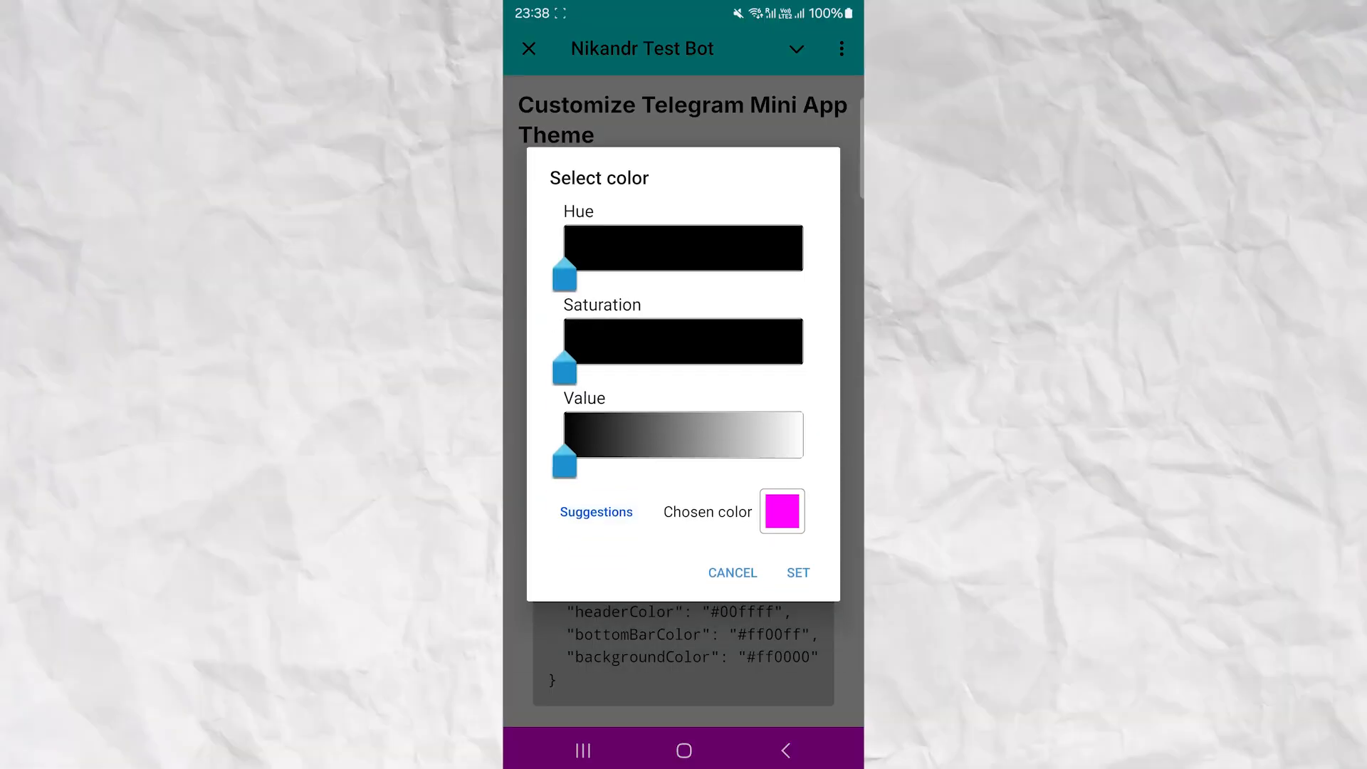
left_click_drag(564, 275, 702, 275)
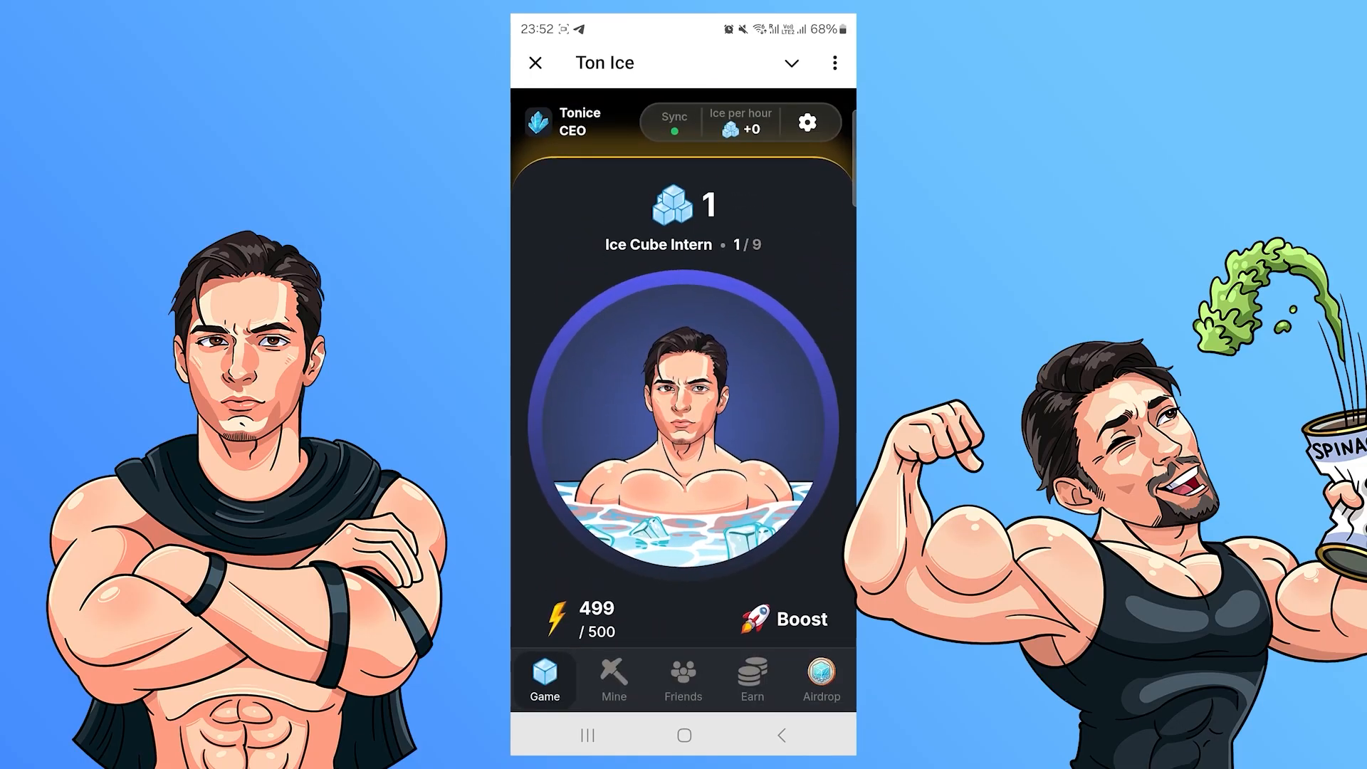
Collect ice, then work through the Earn tasks and complete Join news channel
left_click(686, 418)
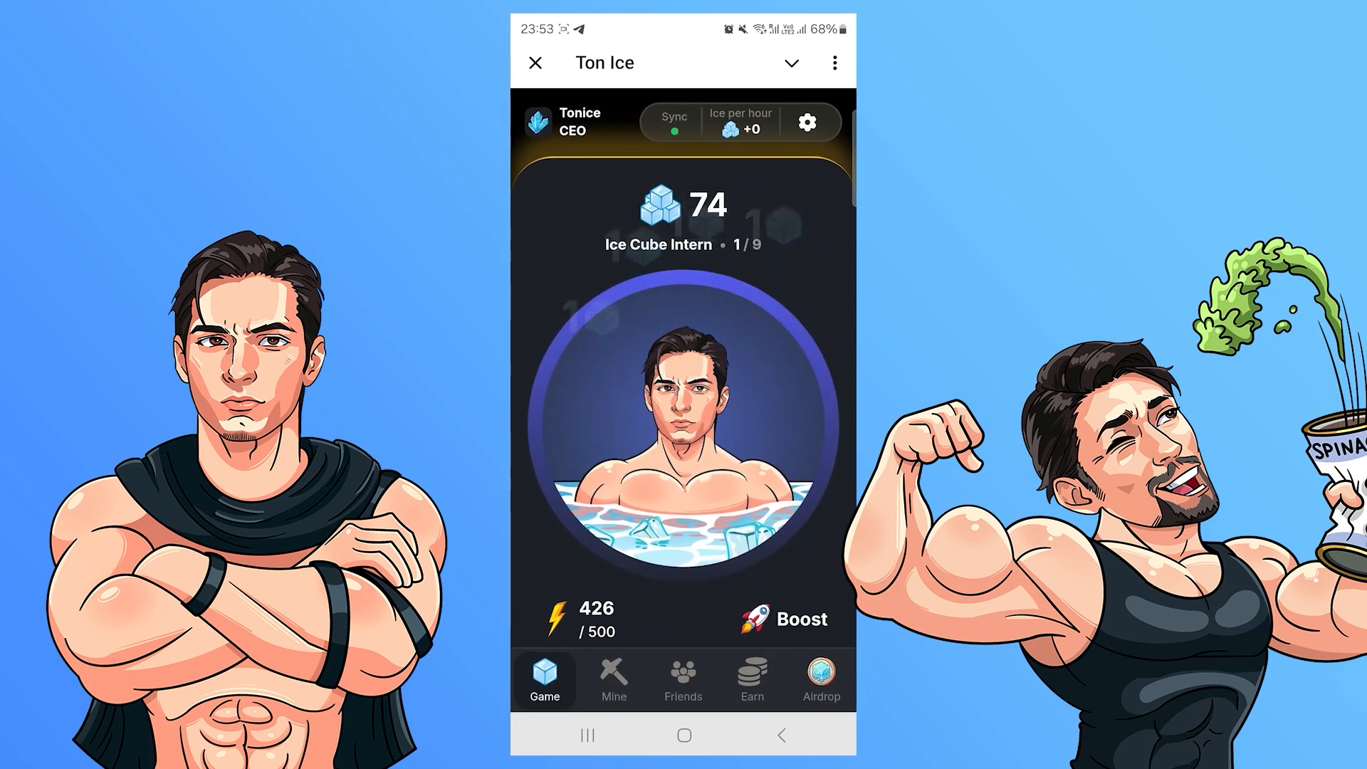
left_click(682, 418)
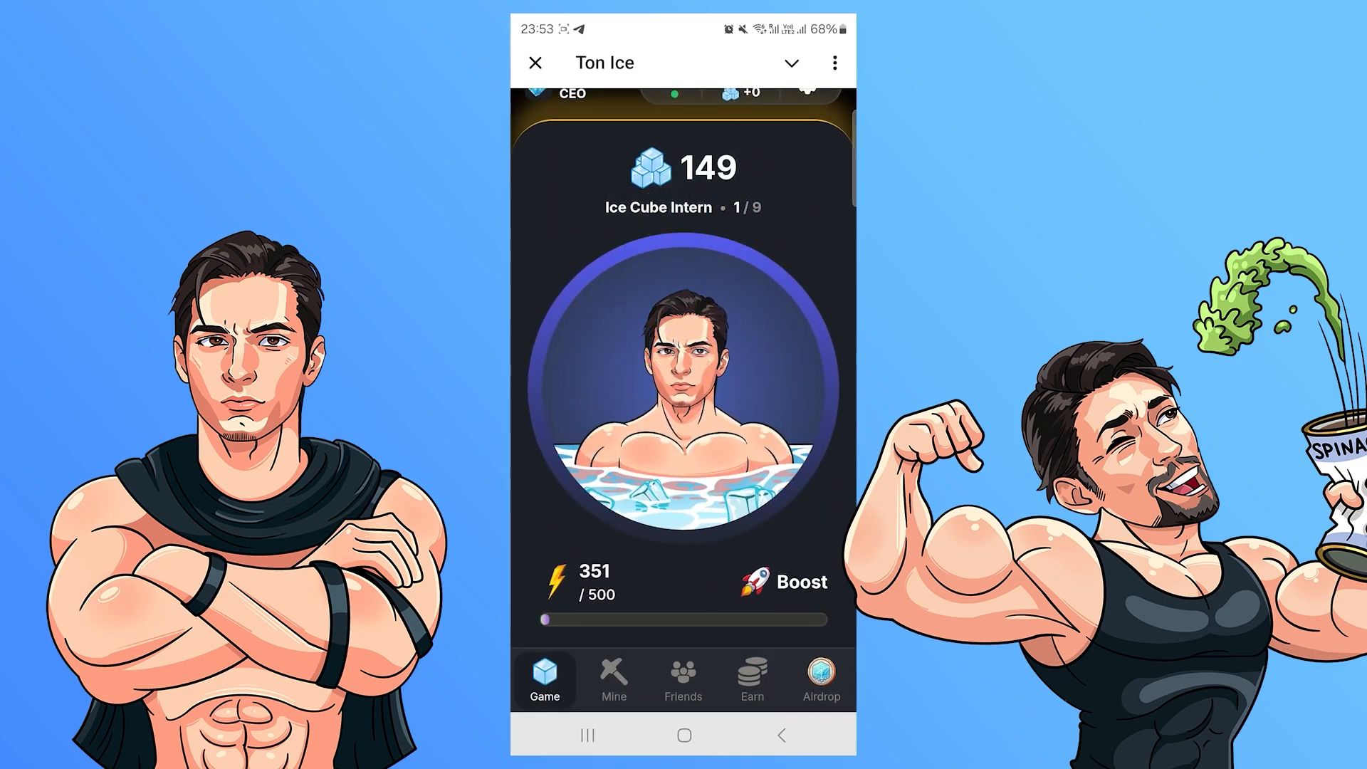
left_click(751, 680)
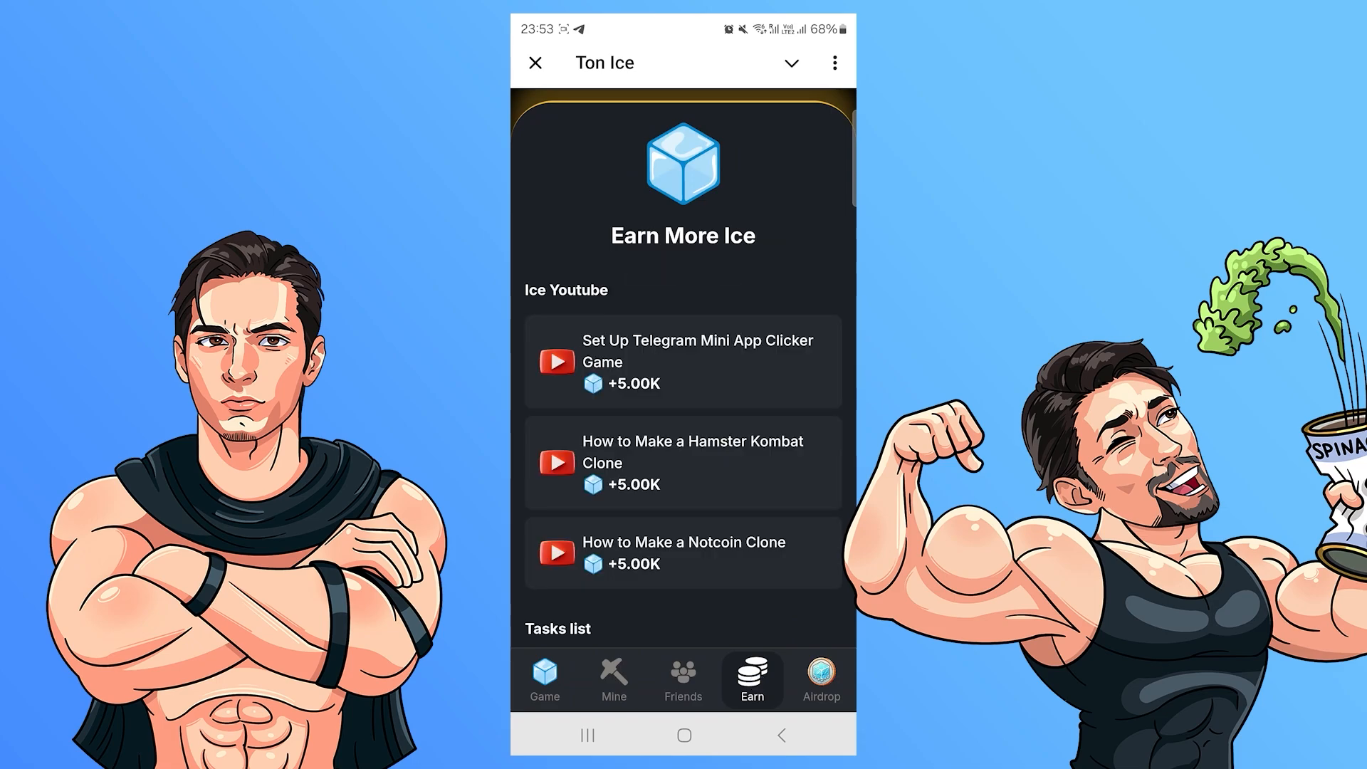
left_click(544, 679)
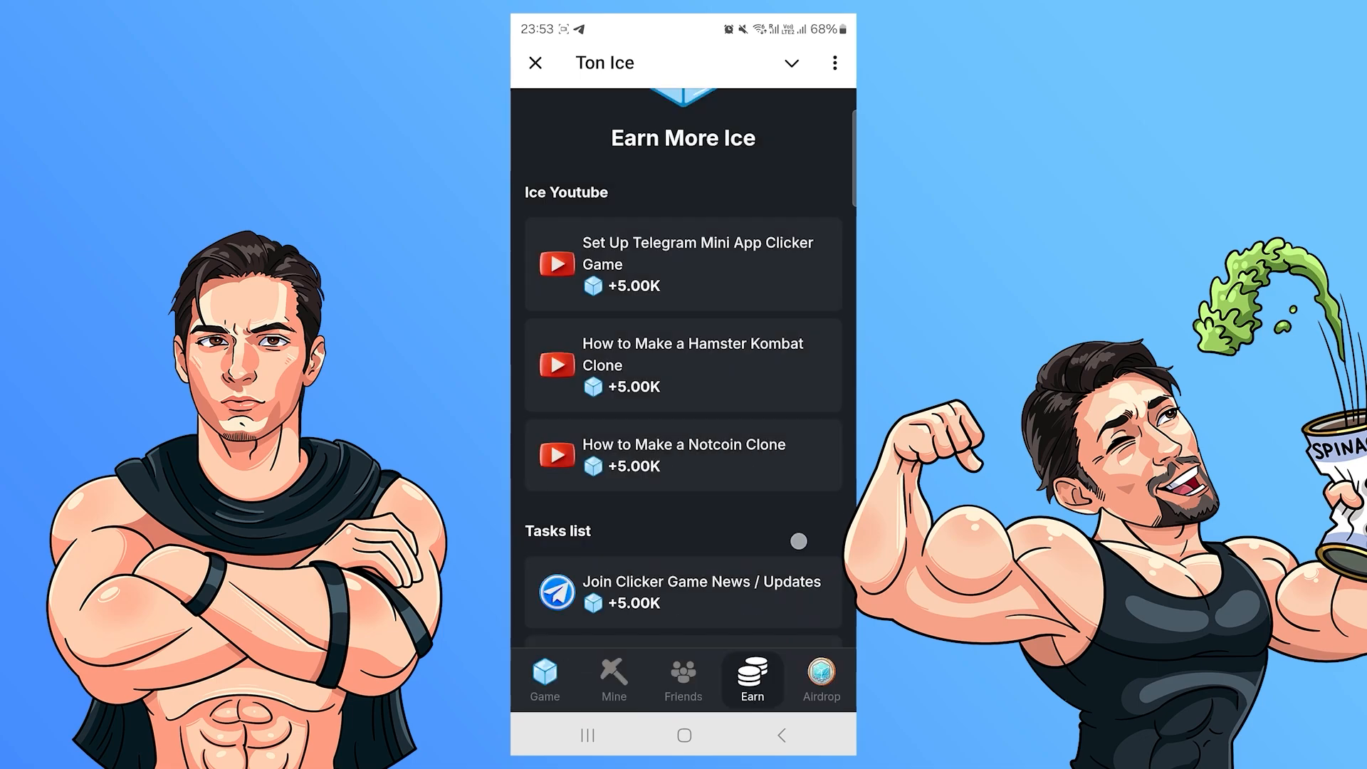
left_click(683, 593)
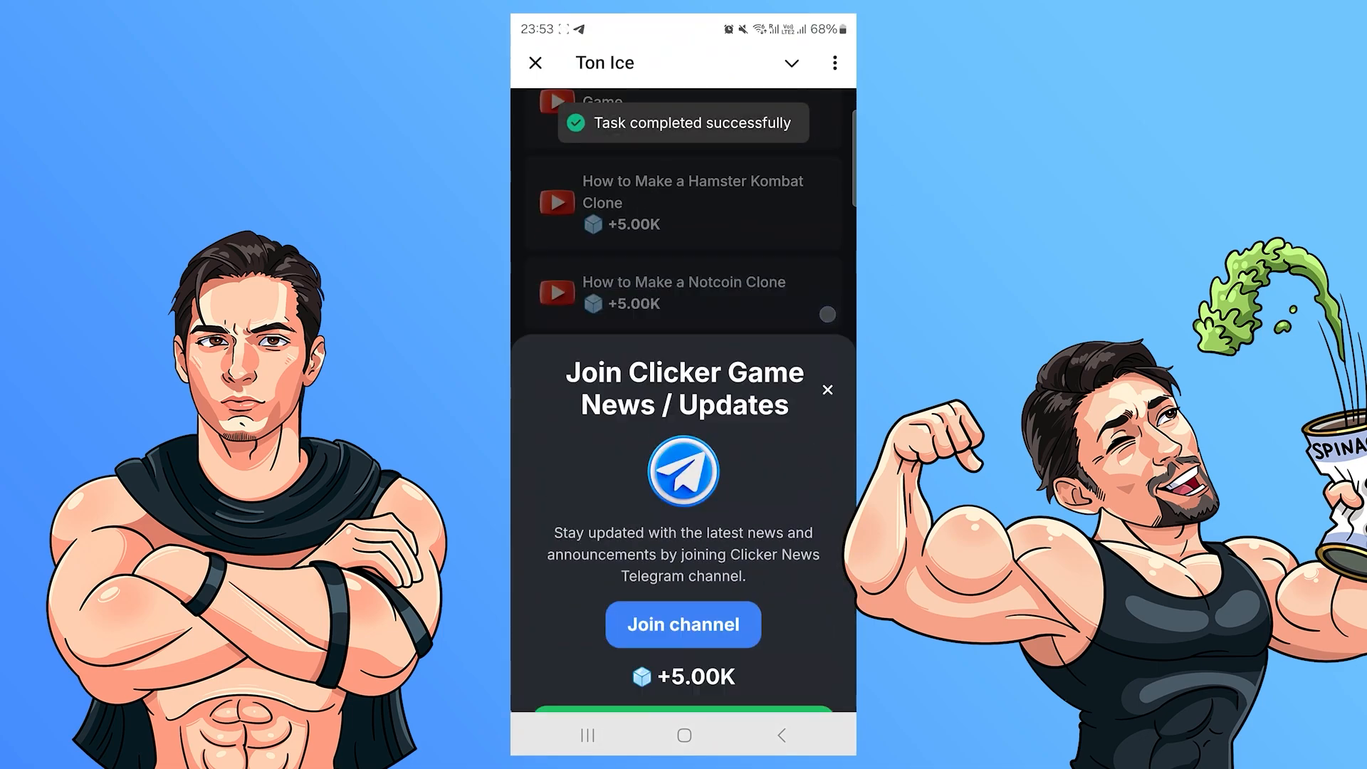
left_click(827, 390)
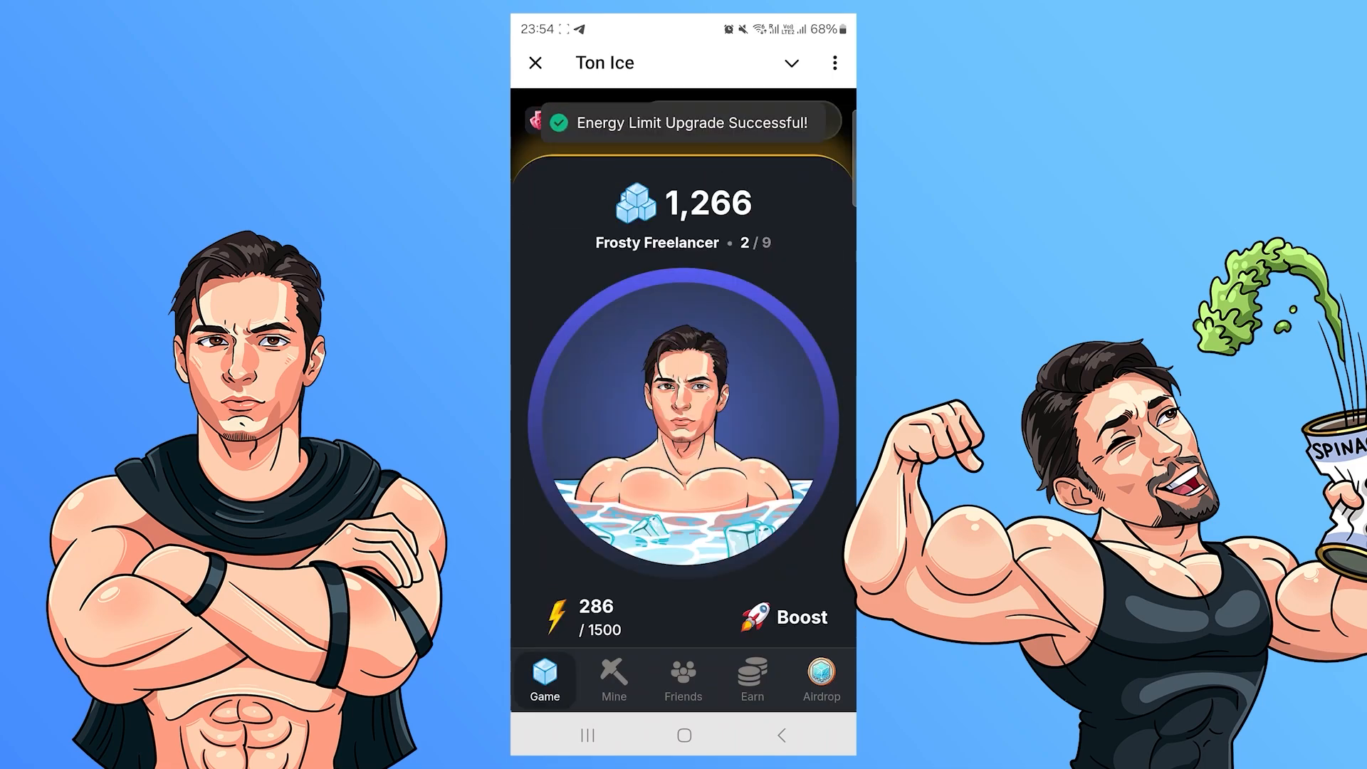
Collect more ice and buy the ice production upgrade to +120 per hour
left_click(788, 617)
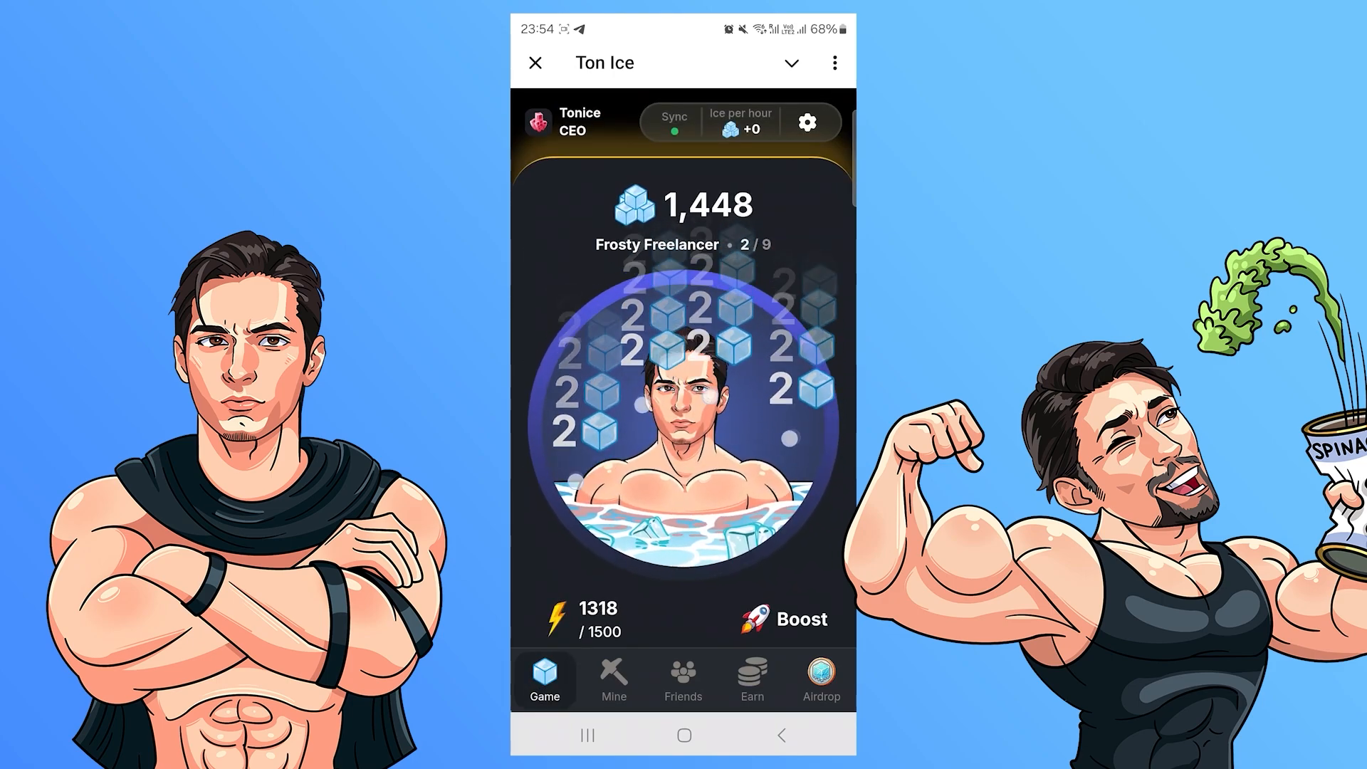
left_click(613, 678)
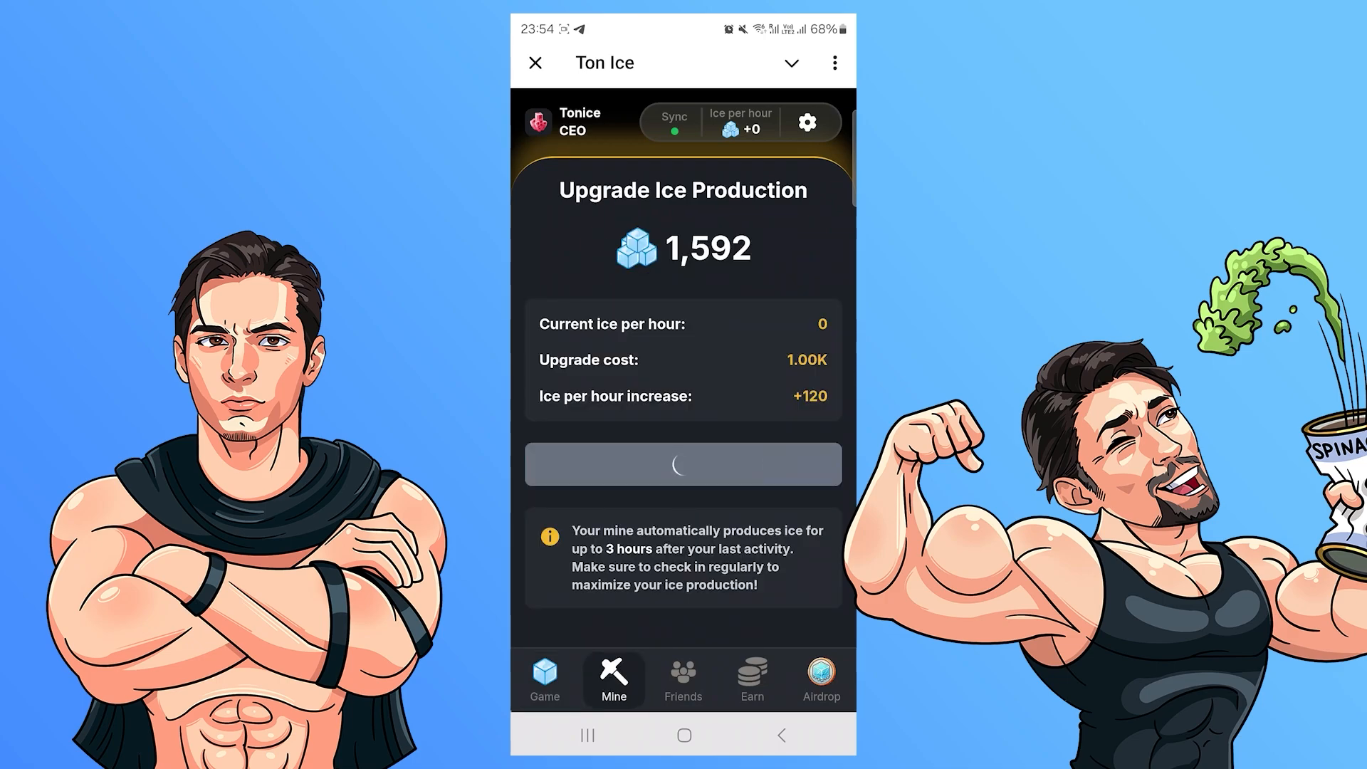
left_click(545, 680)
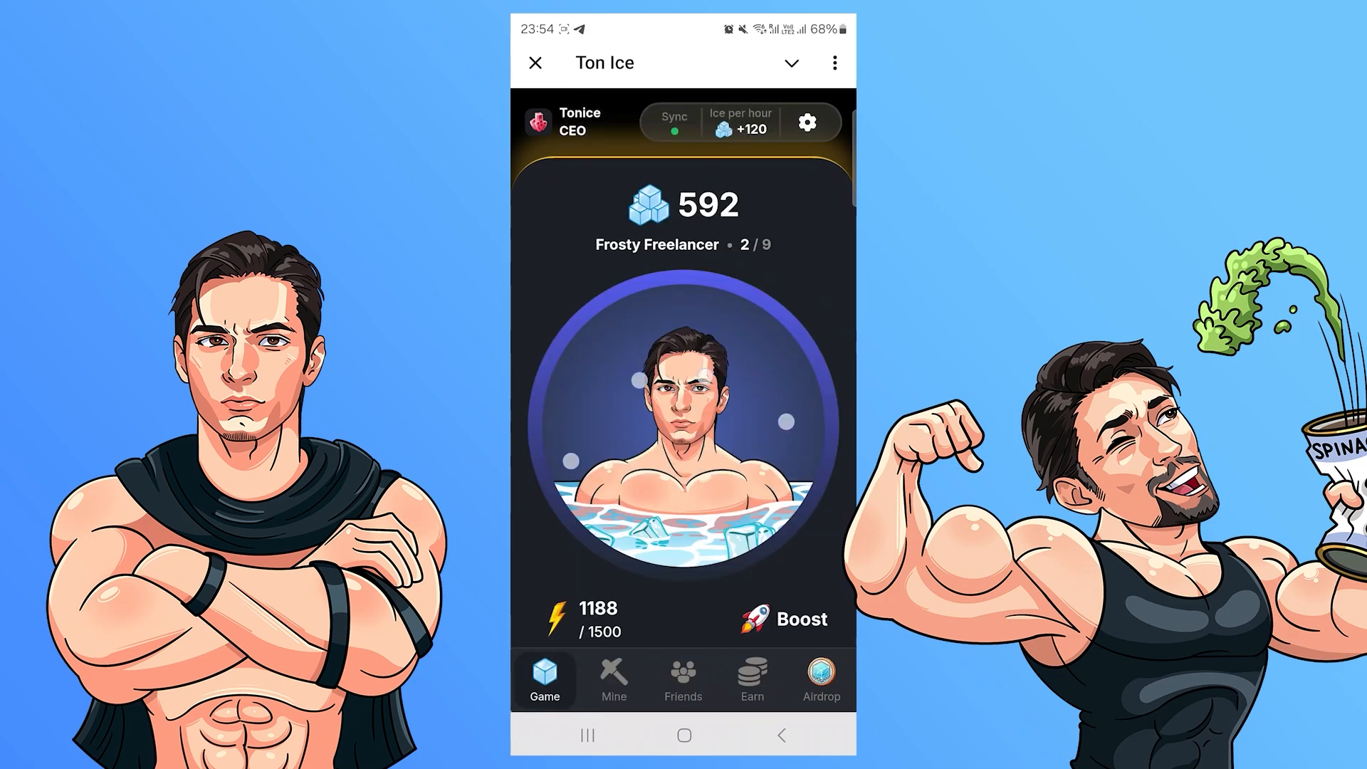
left_click(613, 679)
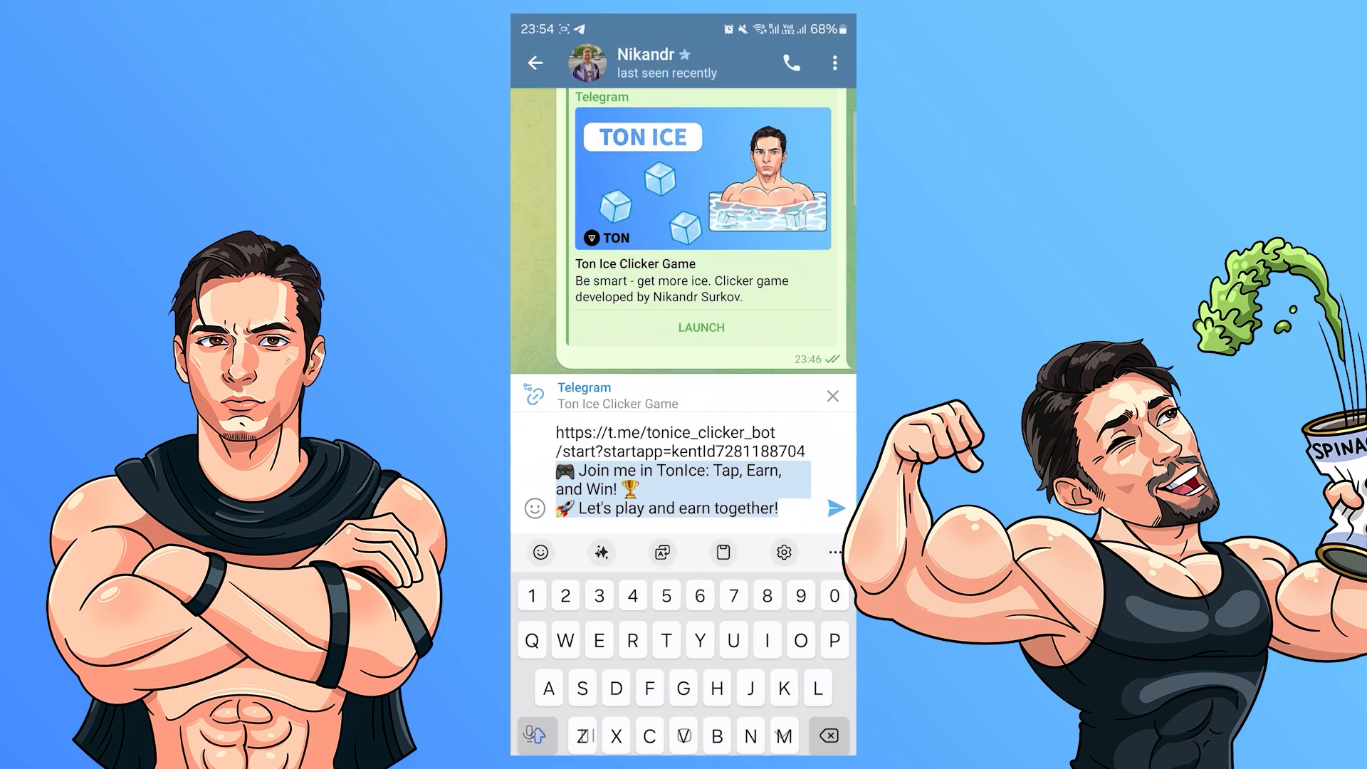
Send the Ton Ice invite link, launch the game from it, and browse Earn tasks
left_click(836, 508)
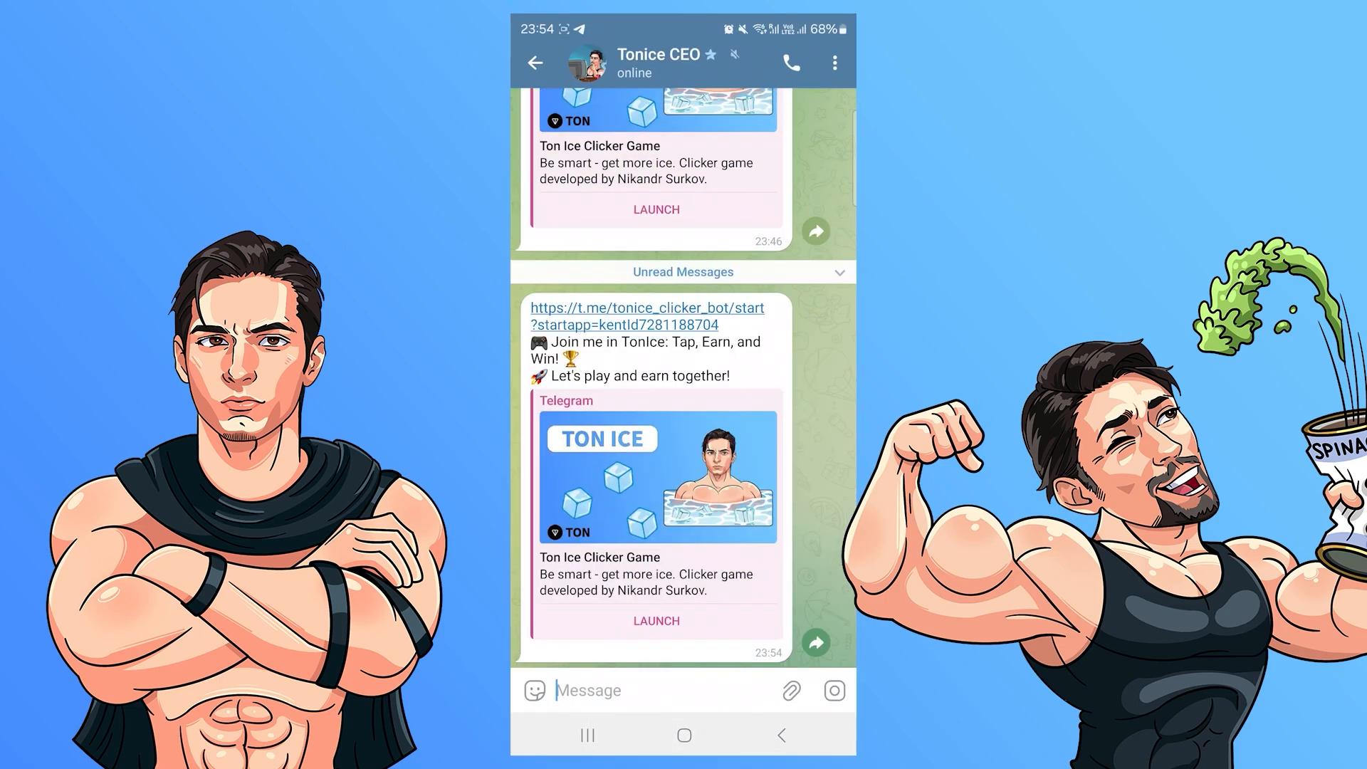
left_click(656, 620)
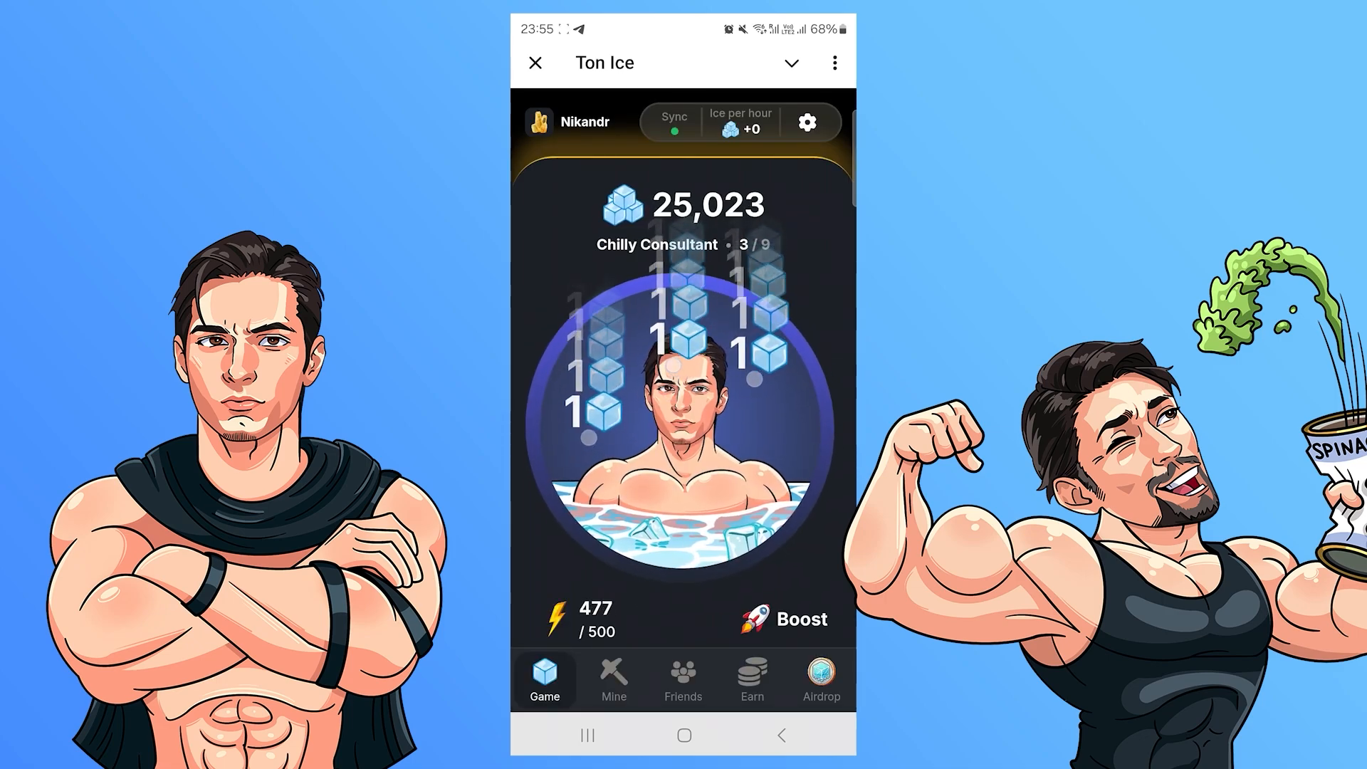
left_click(786, 620)
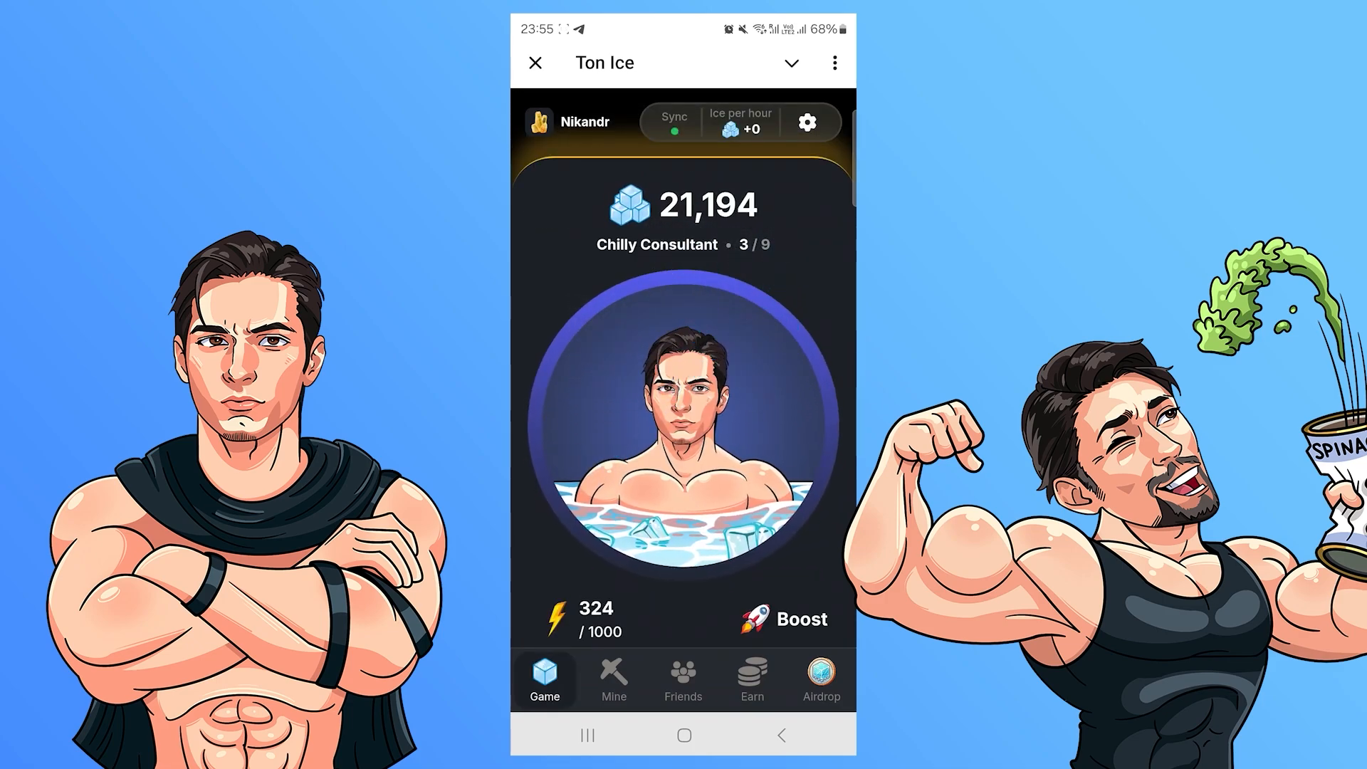
left_click(752, 674)
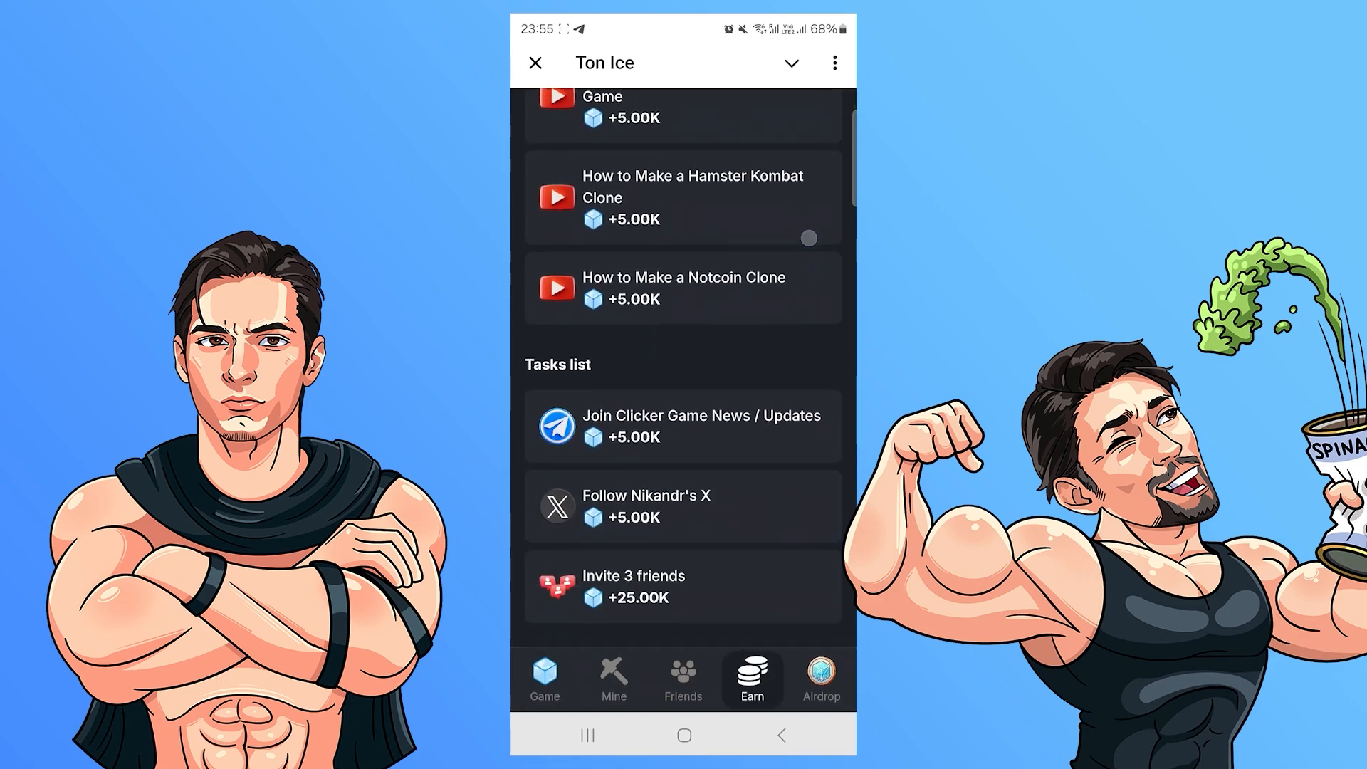
left_click(682, 425)
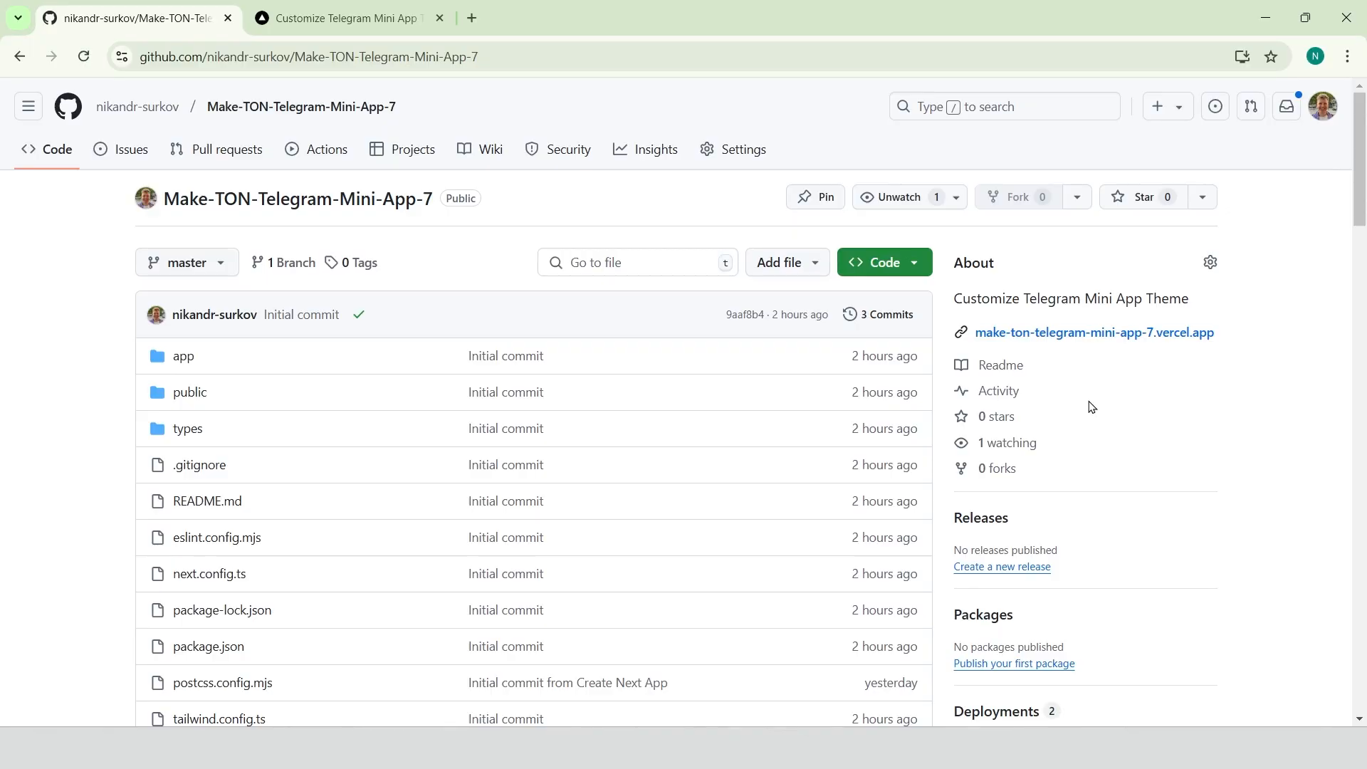
mouse_move(1022, 480)
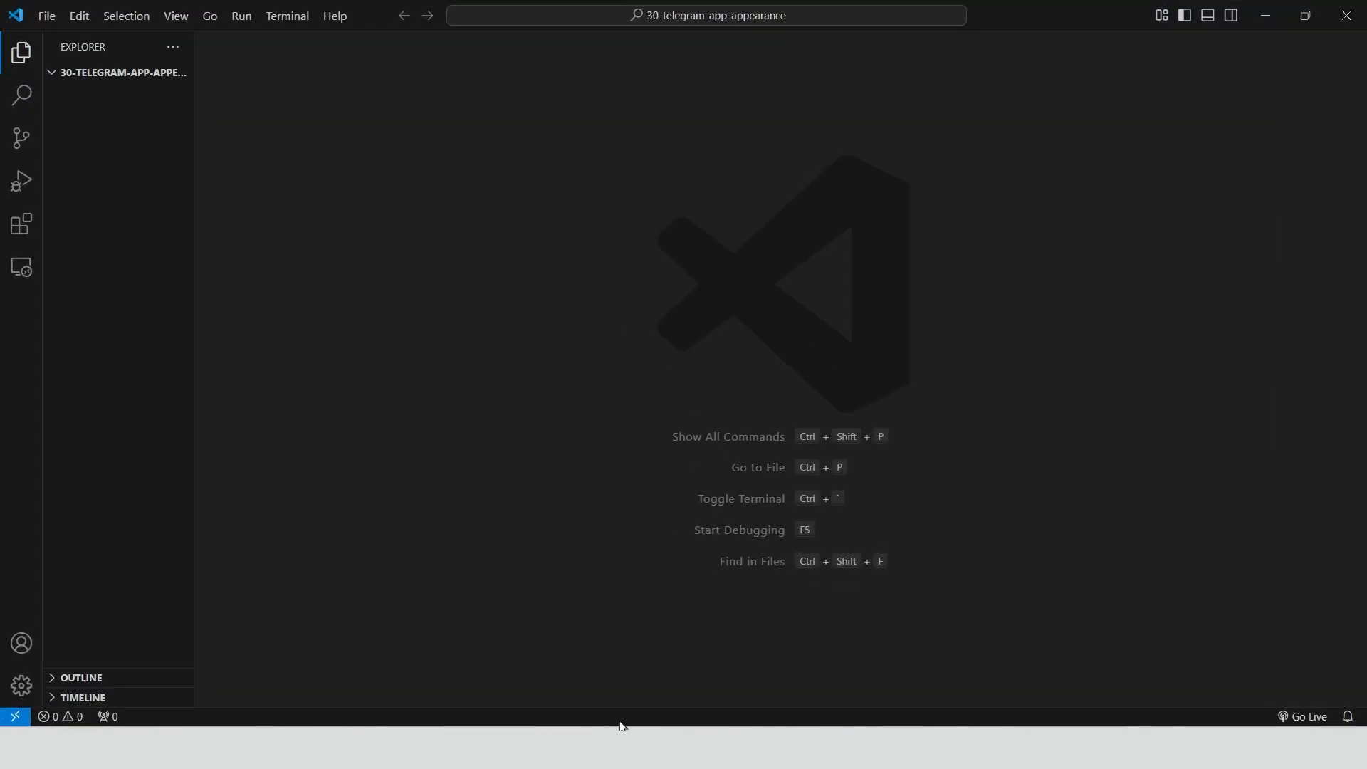
Open a new terminal for the Next.js project from the Terminal menu
left_click(286, 16)
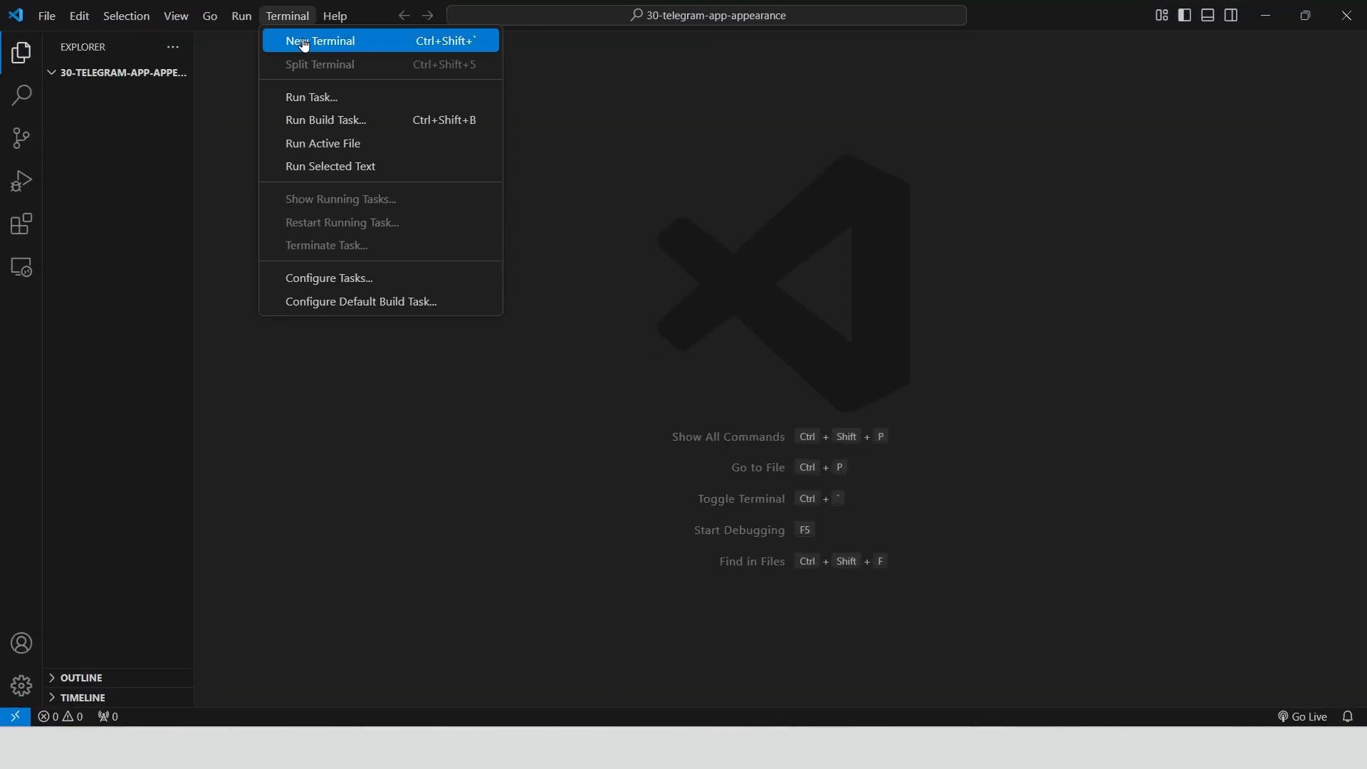
left_click(320, 41)
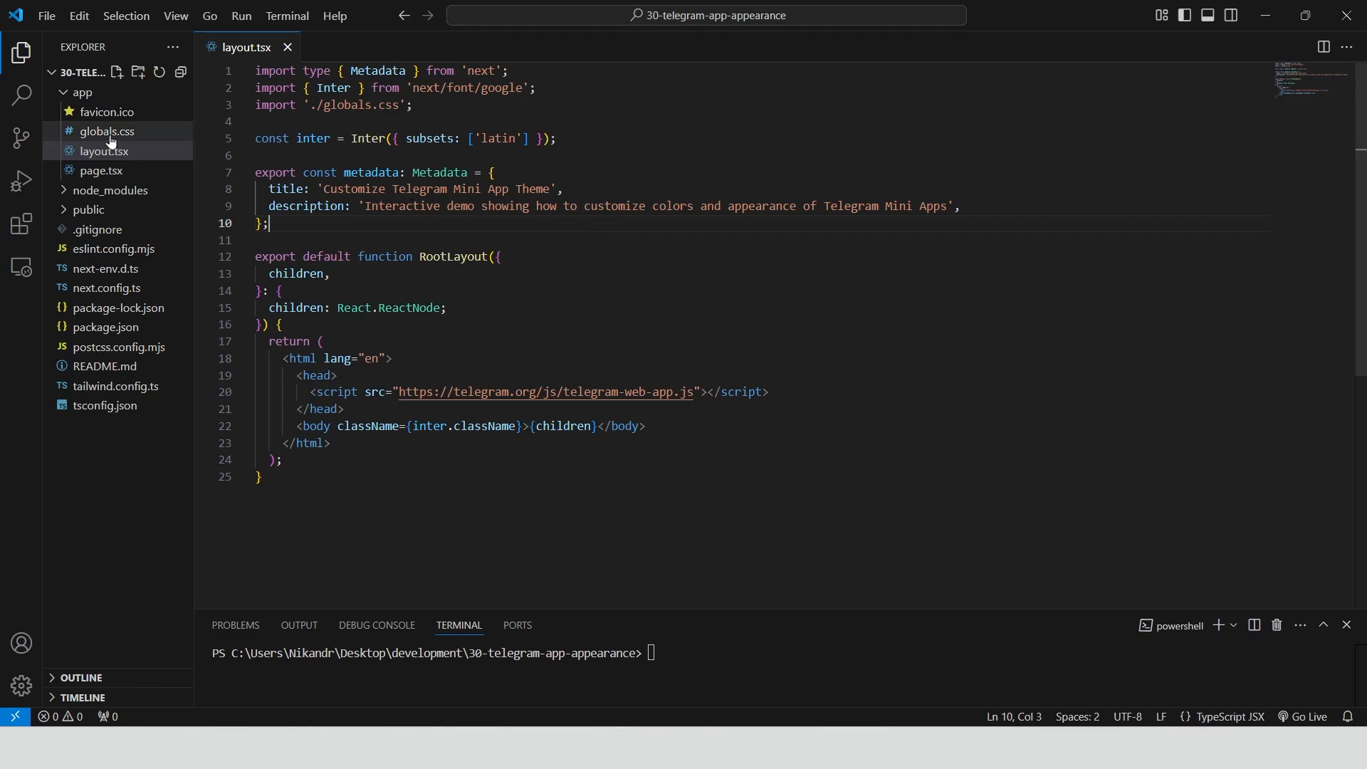
left_click(106, 131)
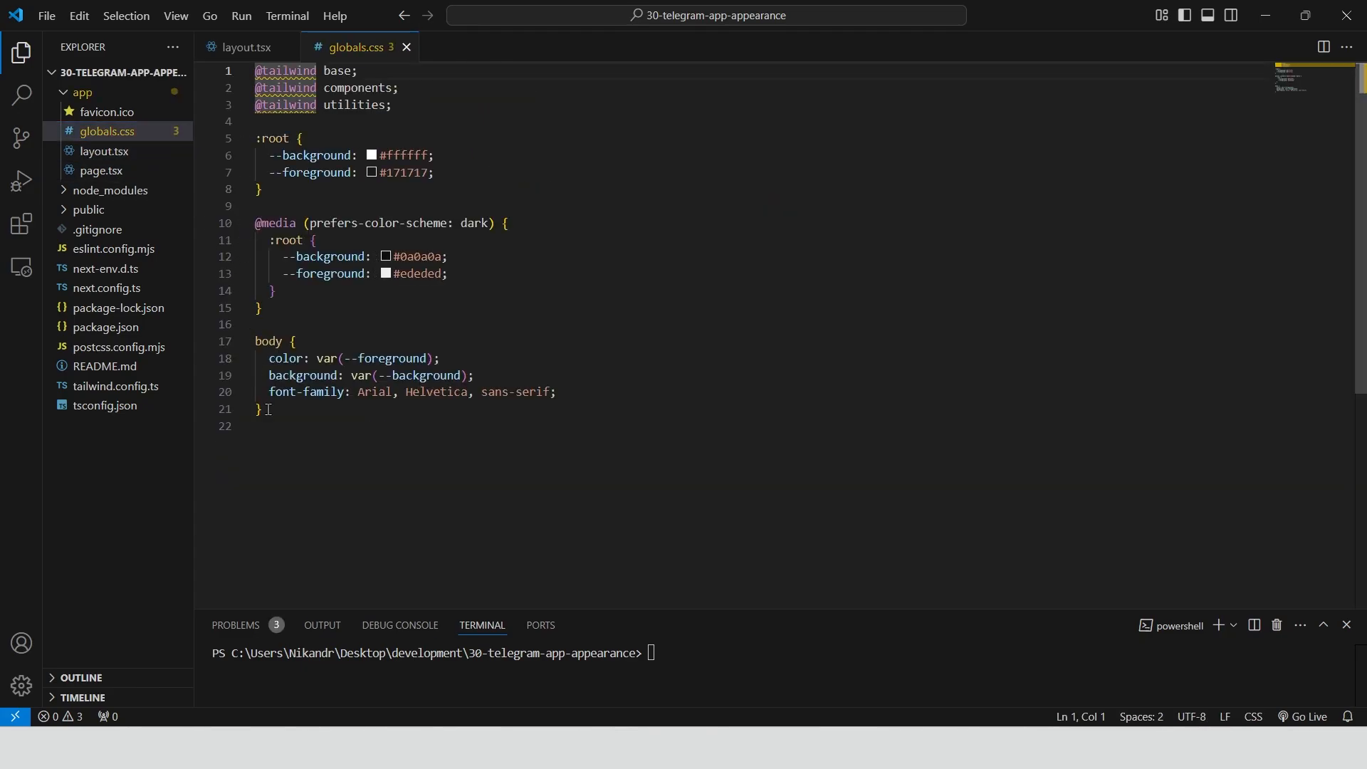
left_click_drag(253, 138, 261, 409)
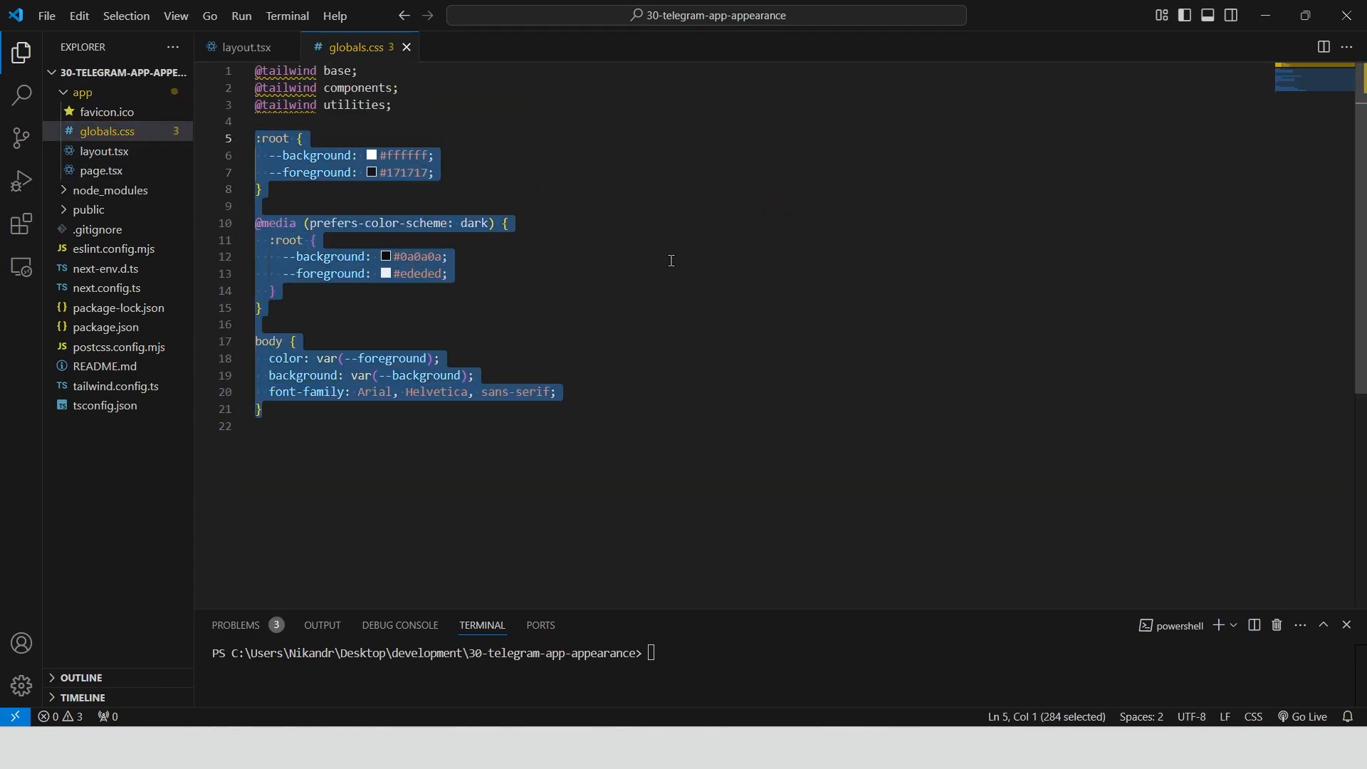
key("Delete")
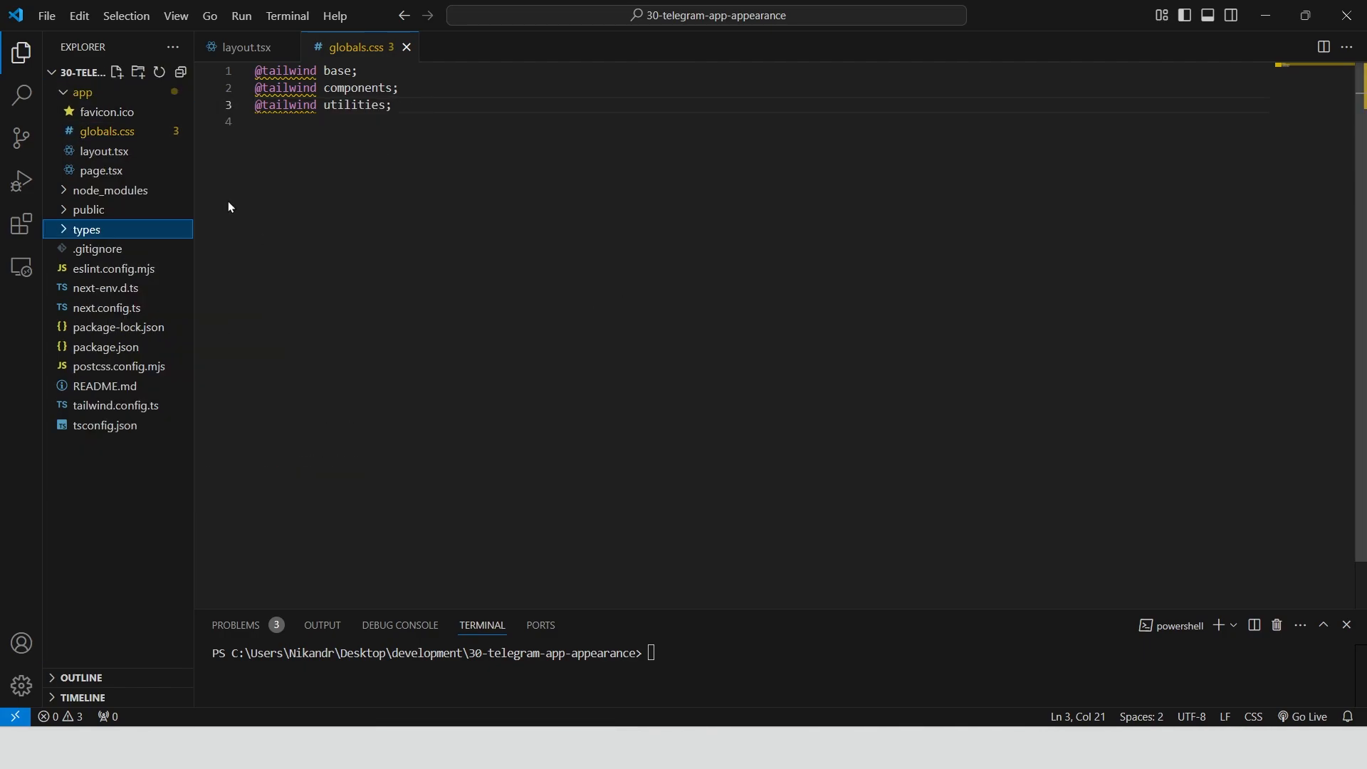
Create types/telegram.d.ts declaring the global Window Telegram.WebApp colour types
type("telegram.d.ts")
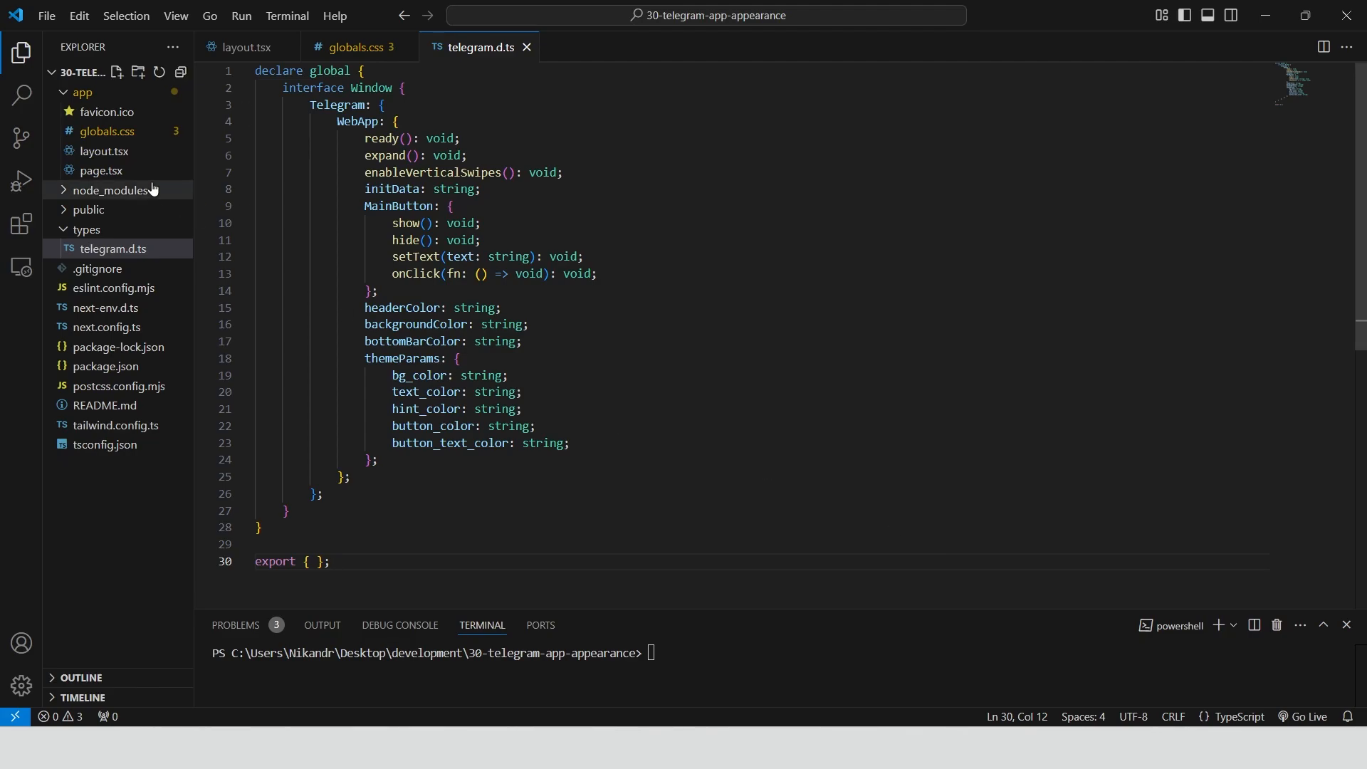
left_click(101, 170)
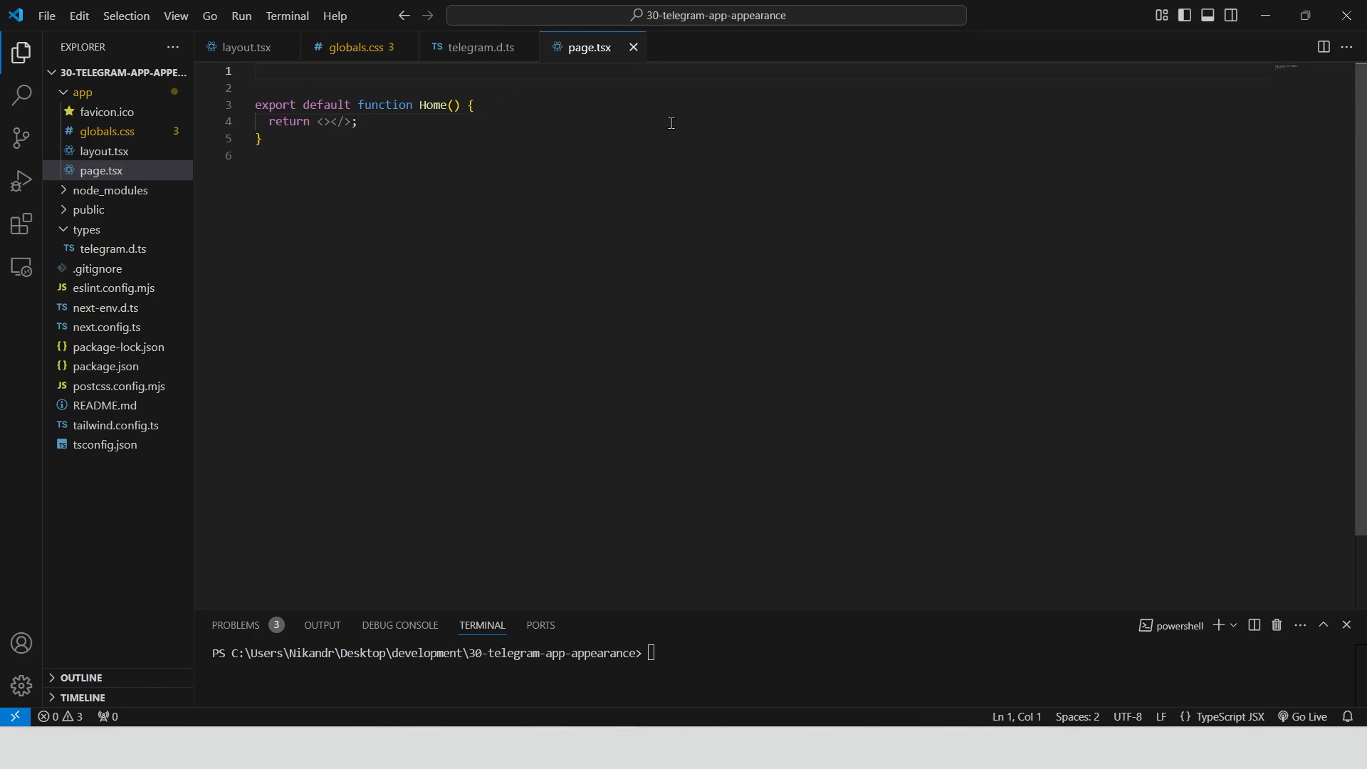
Add 'use client' to page.tsx and write the Home component with colour inputs
type("'use client';")
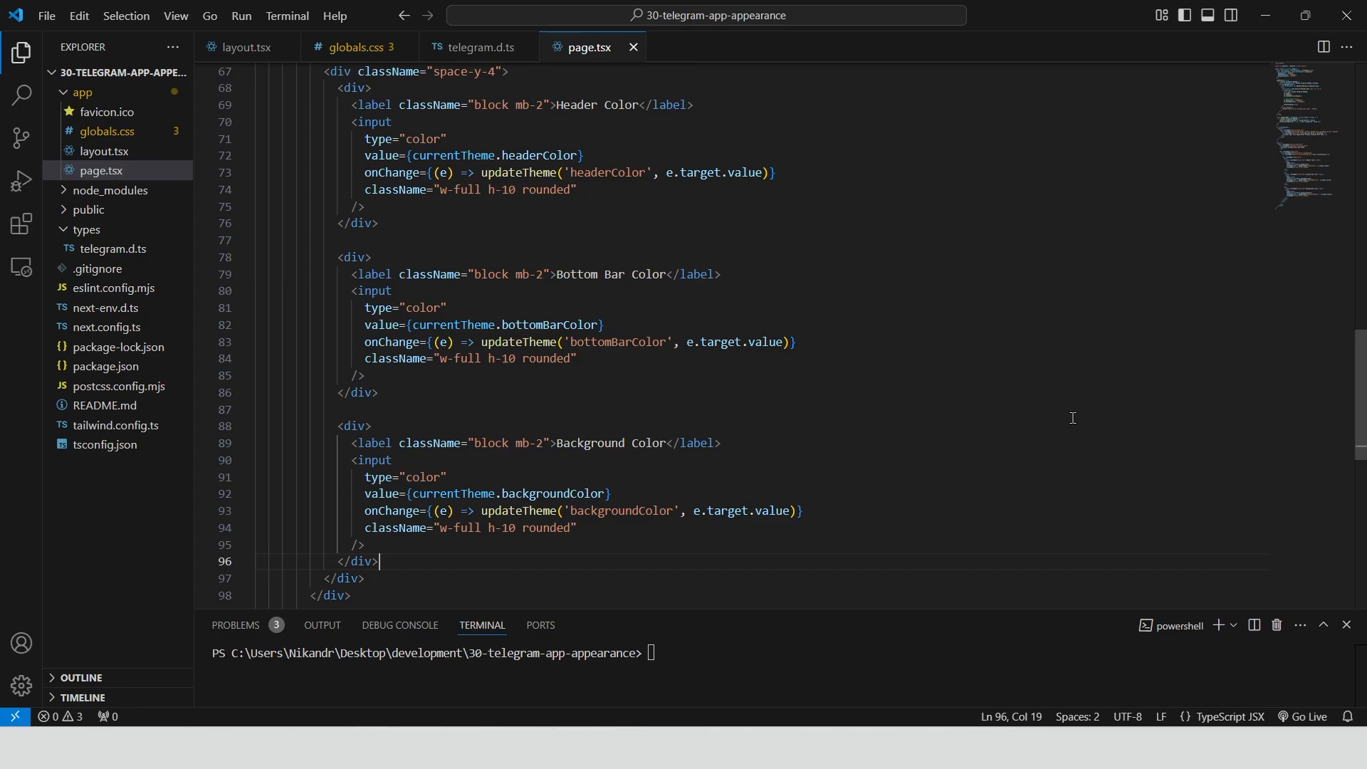
scroll("down", 3)
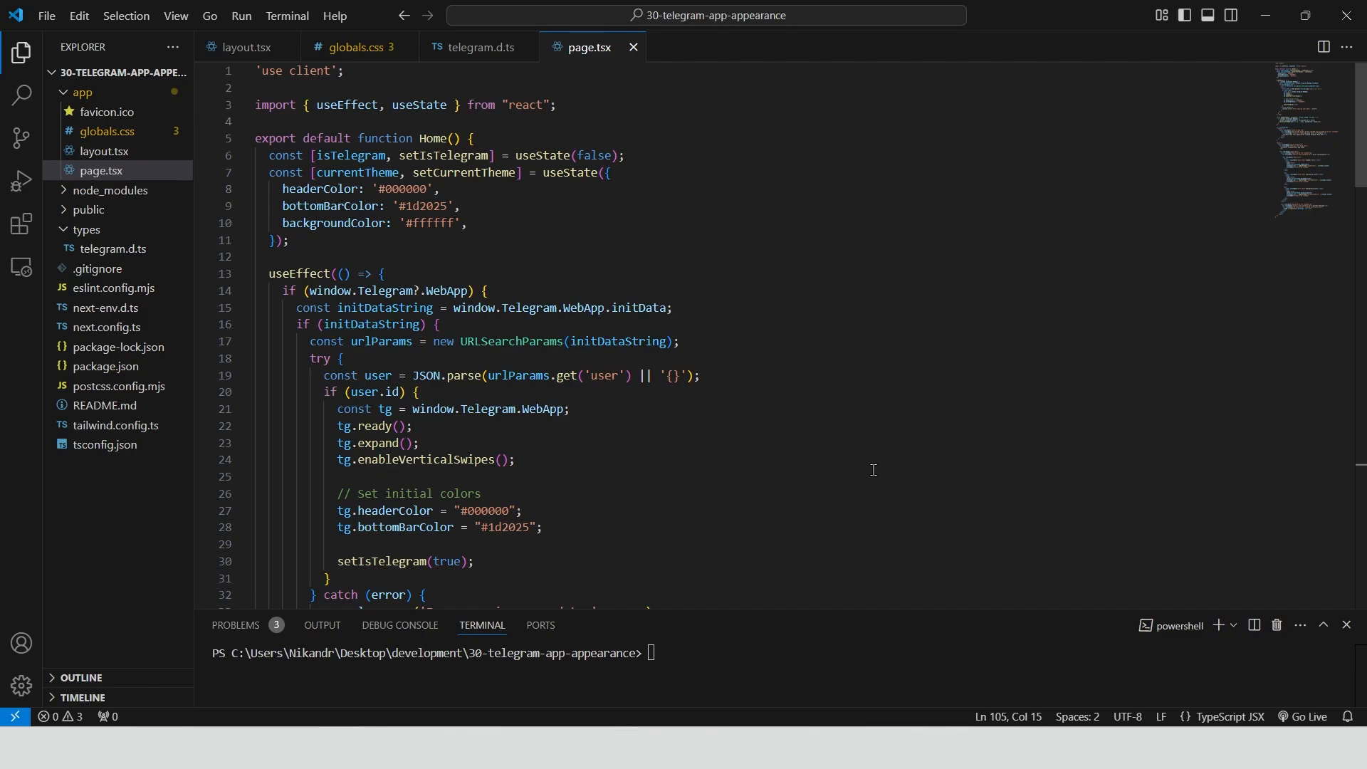
left_click(812, 307)
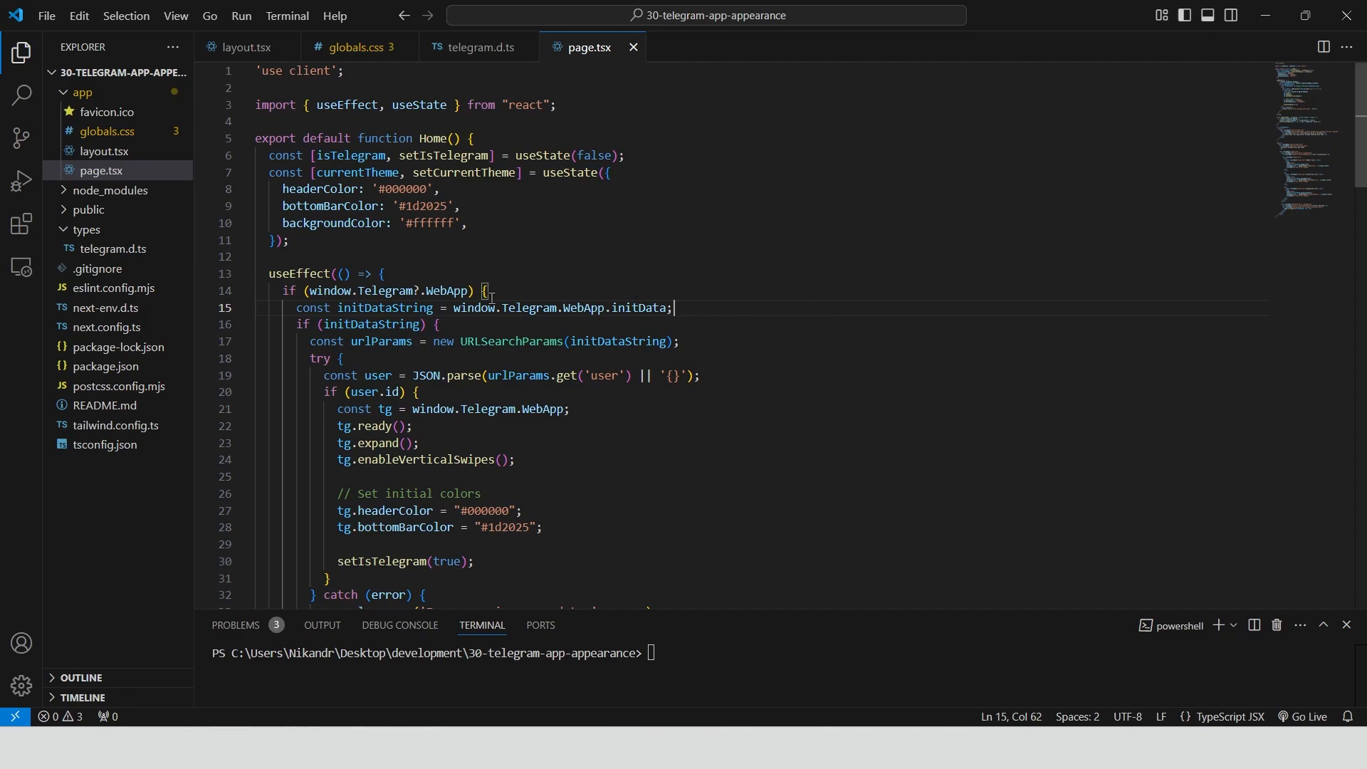
Add eslint ignoreDuringBuilds: true to next.config.ts, run npm run build, open the app address
left_click(106, 326)
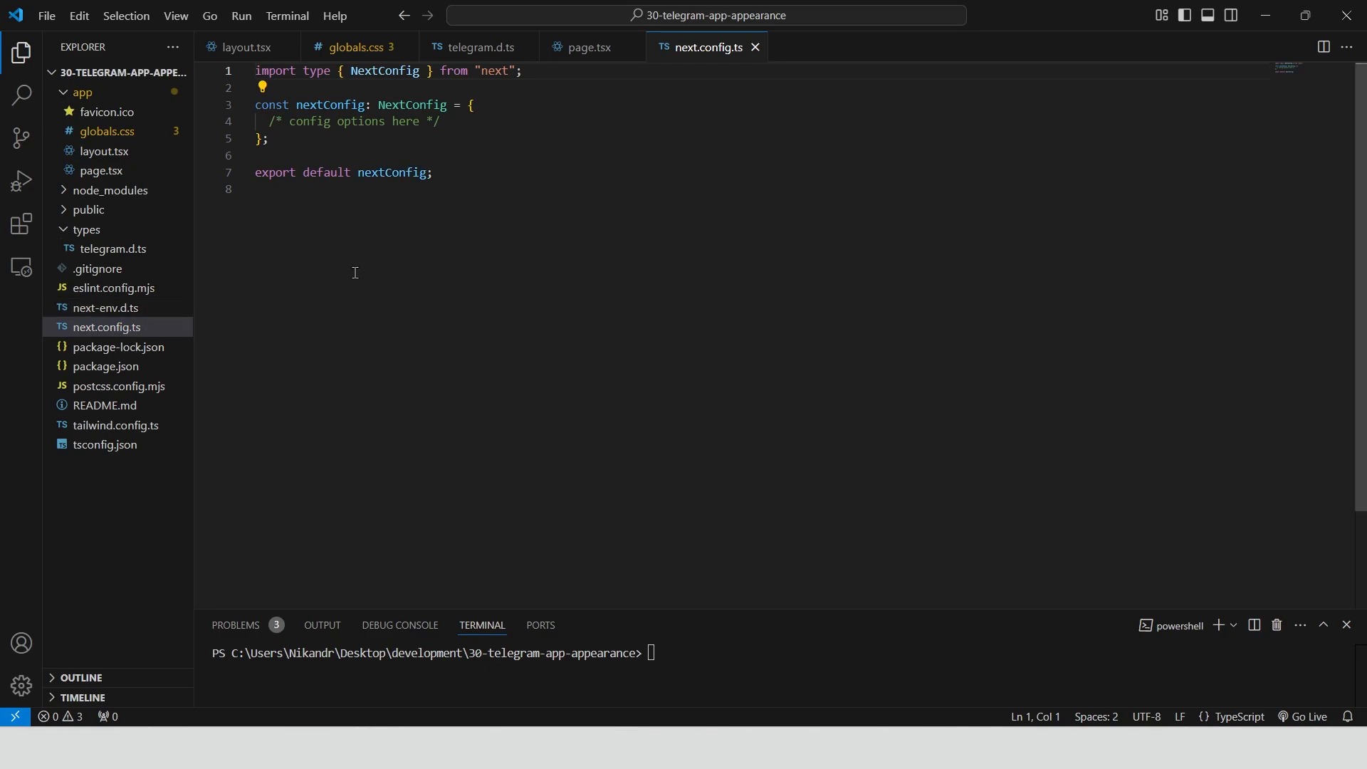
type("eslint: {\\n    ignoreDuringBuilds: true,\\n  },")
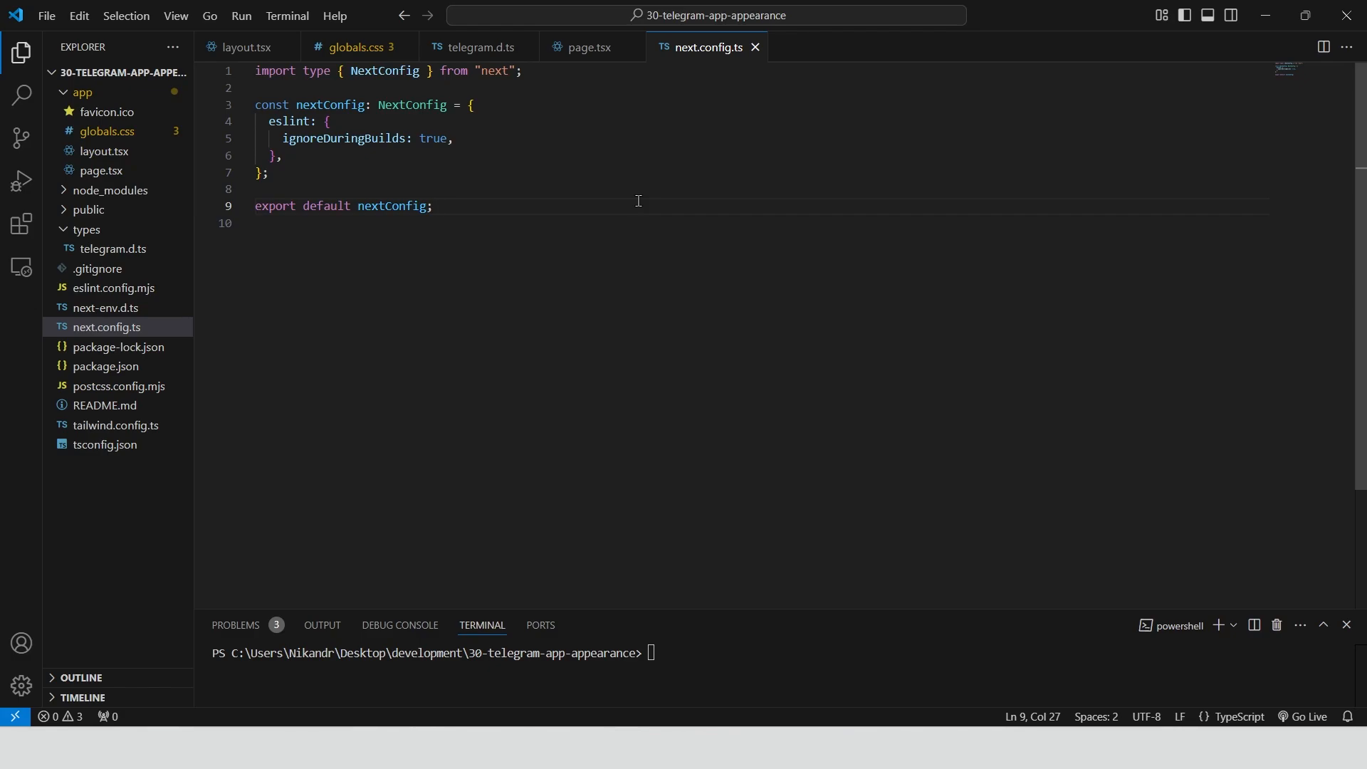
mouse_move(755, 607)
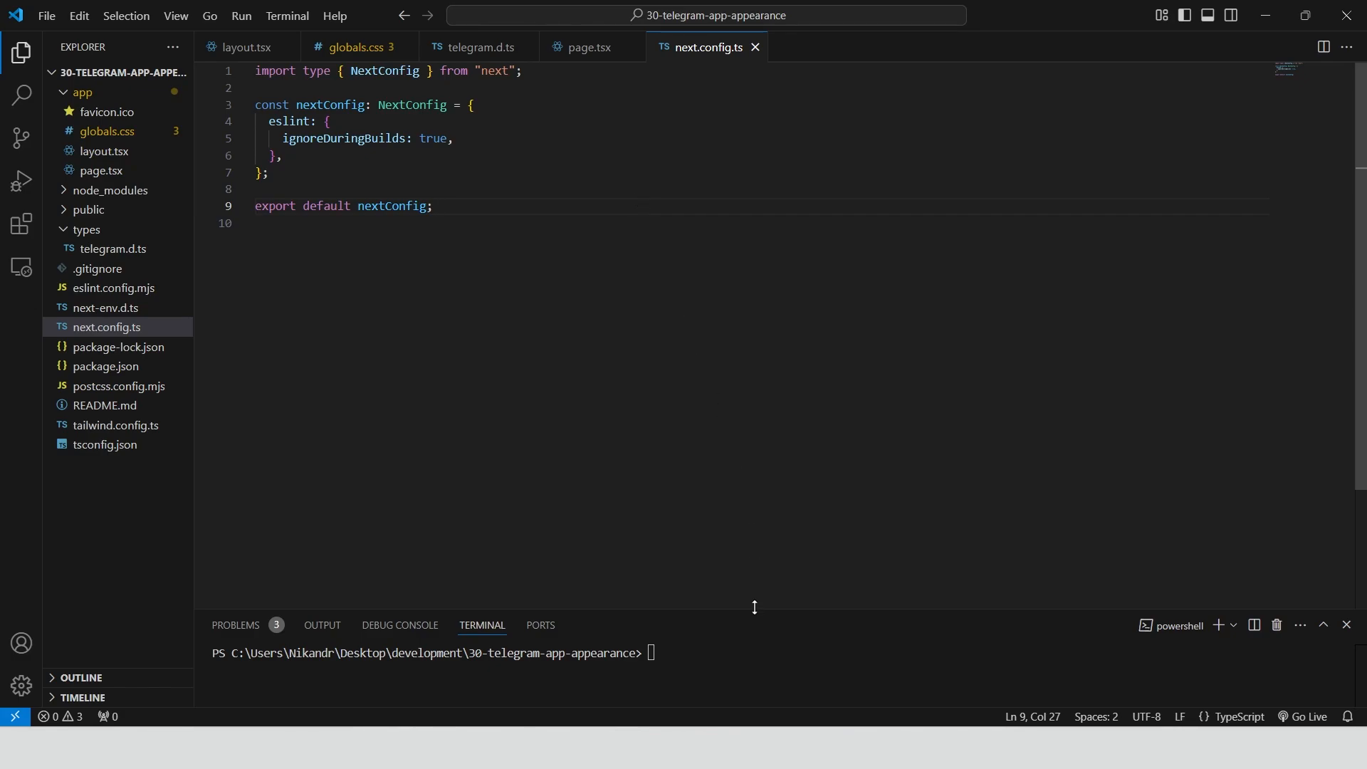
type("npm")
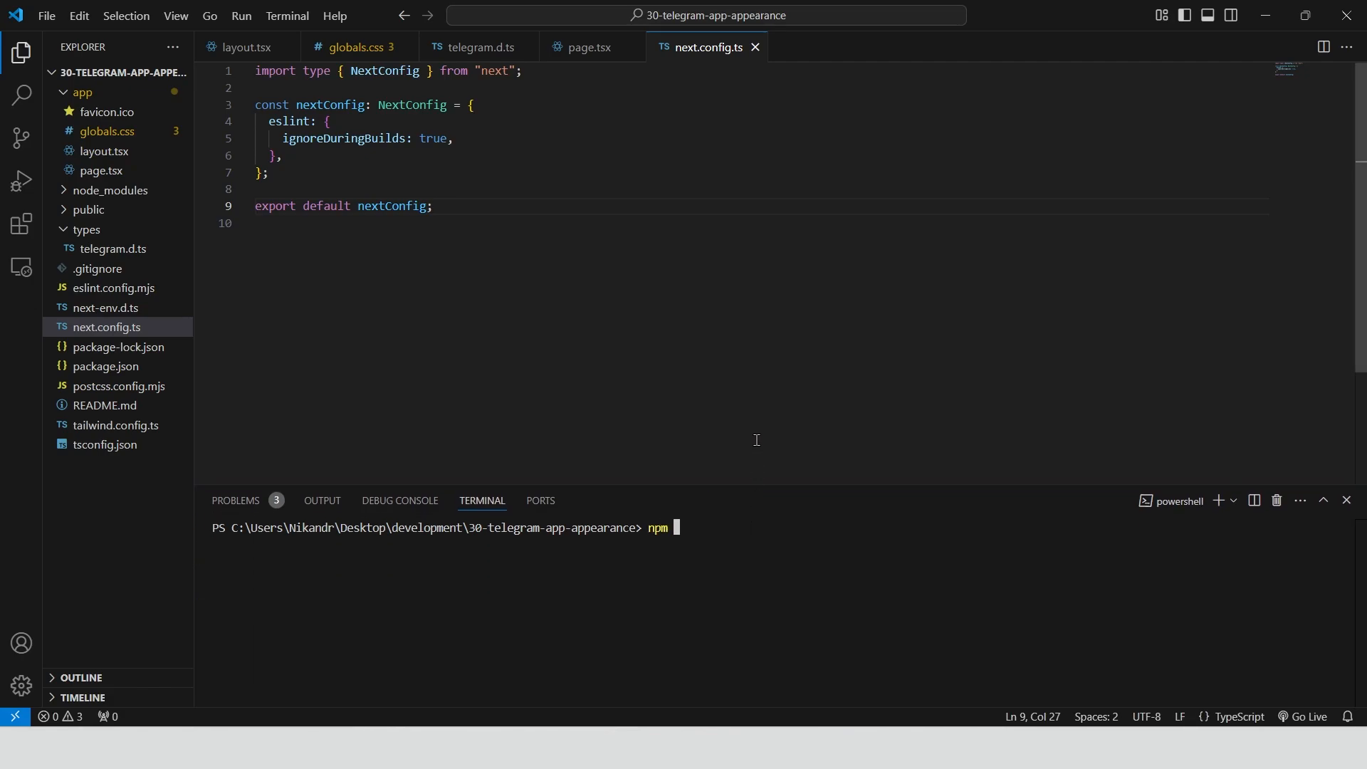
key("Enter")
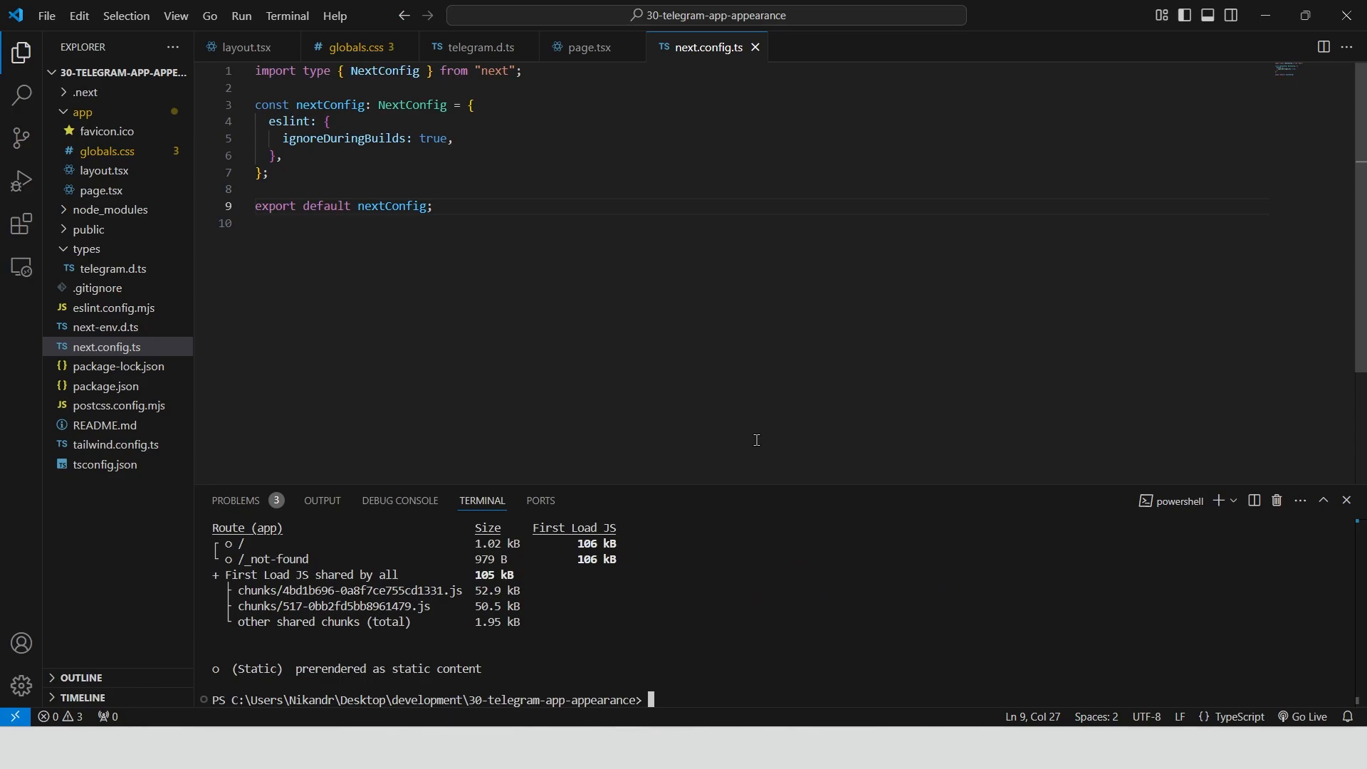
mouse_move(781, 714)
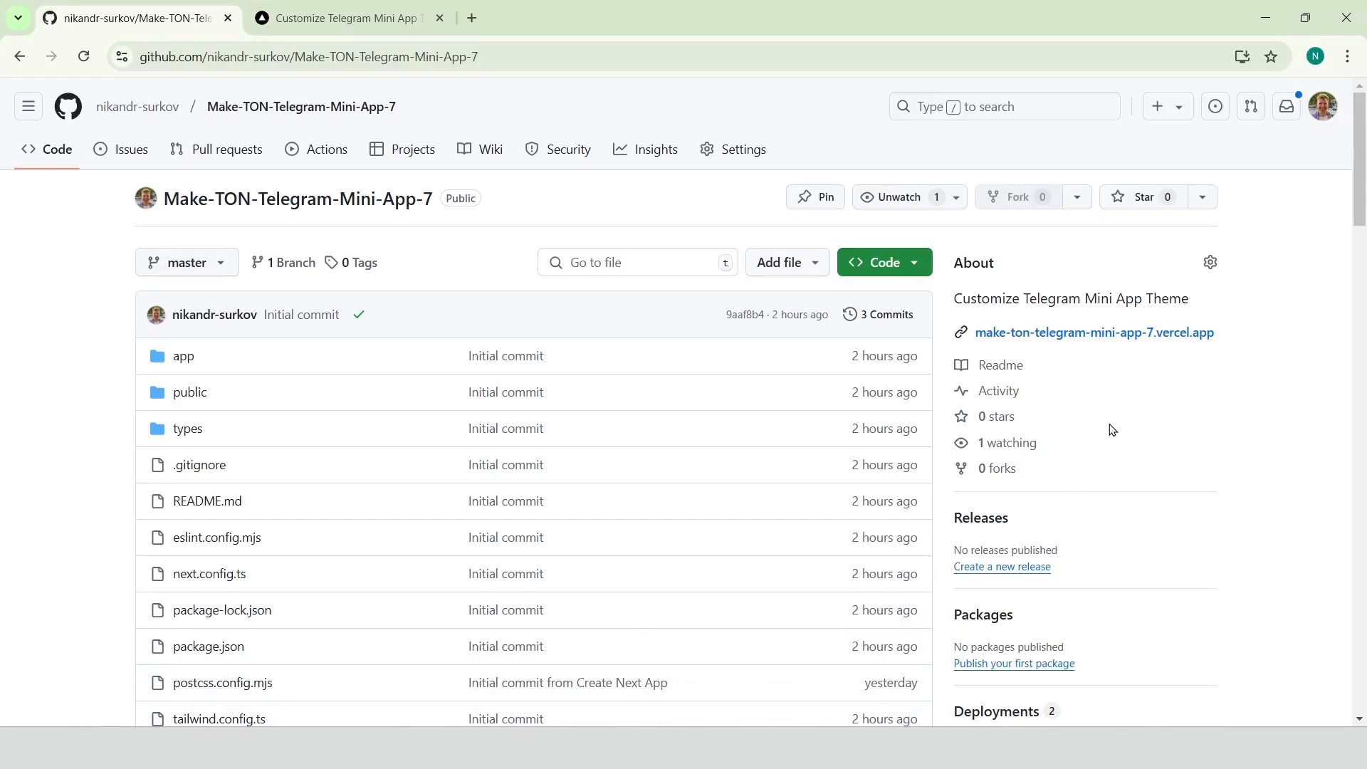
mouse_move(1097, 342)
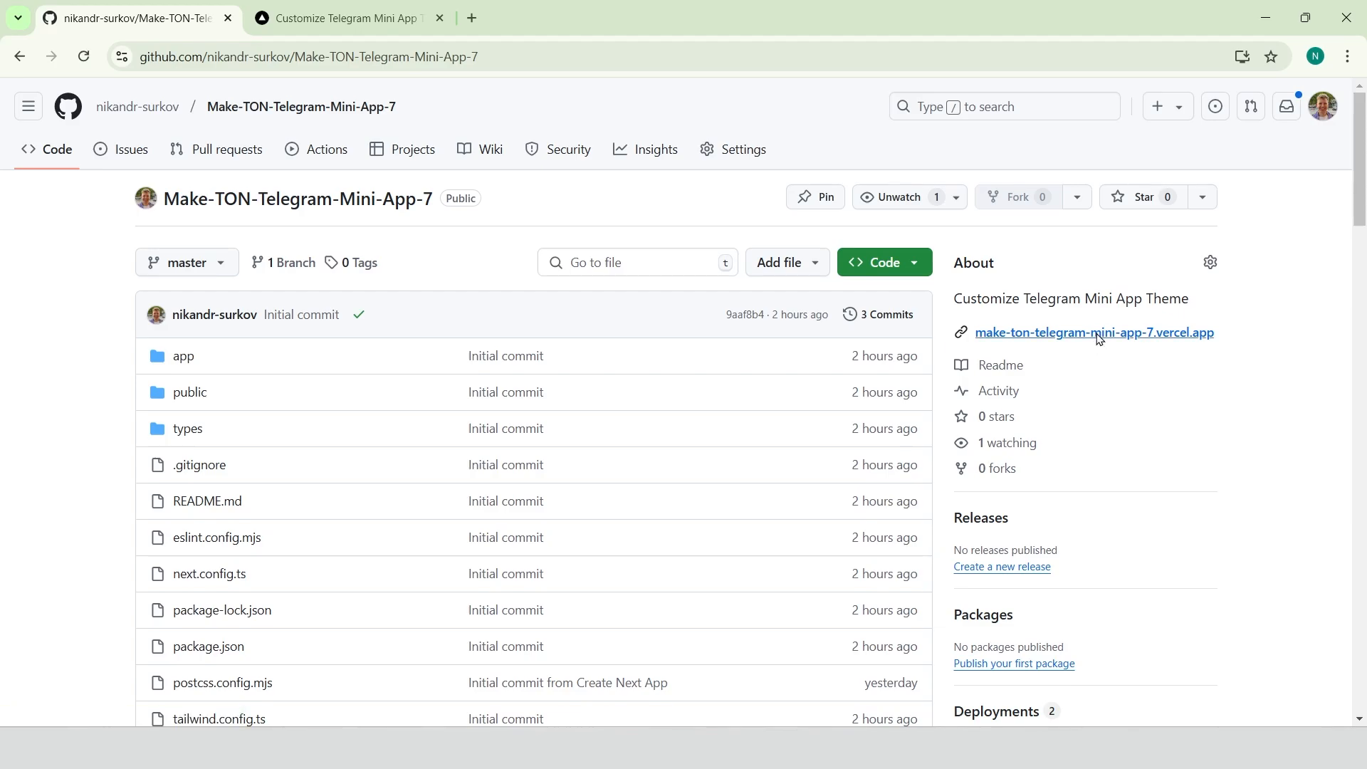
left_click(1094, 332)
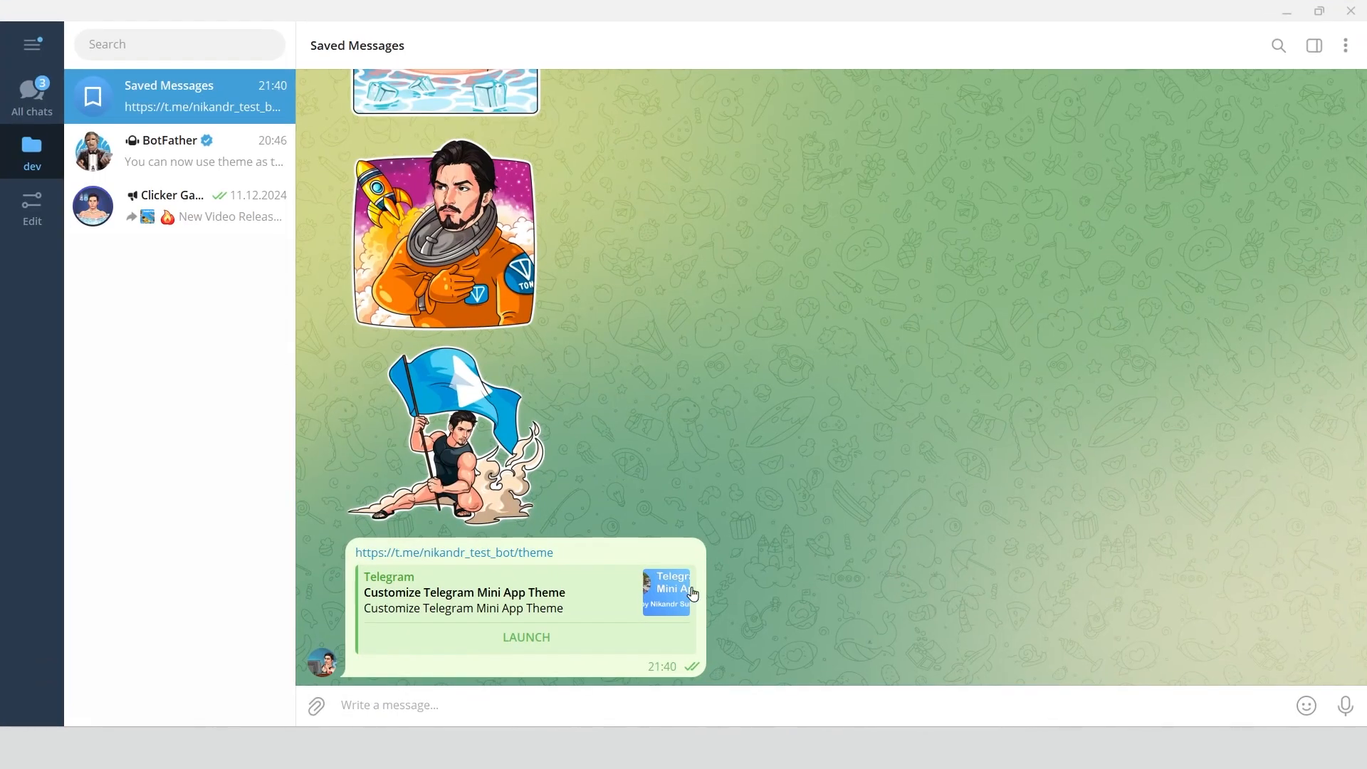
Launch the theme Mini App and pick a new header colour and blue-green background
left_click(526, 637)
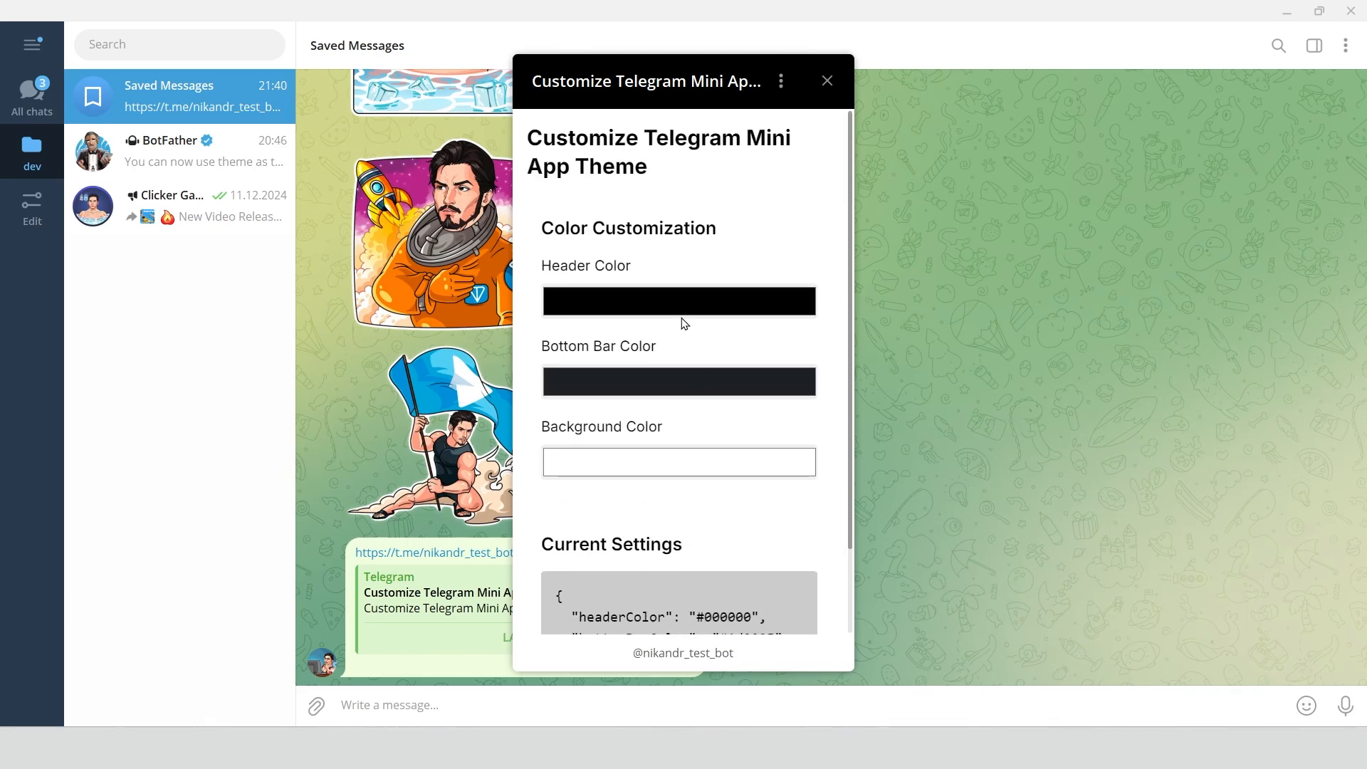
left_click(679, 301)
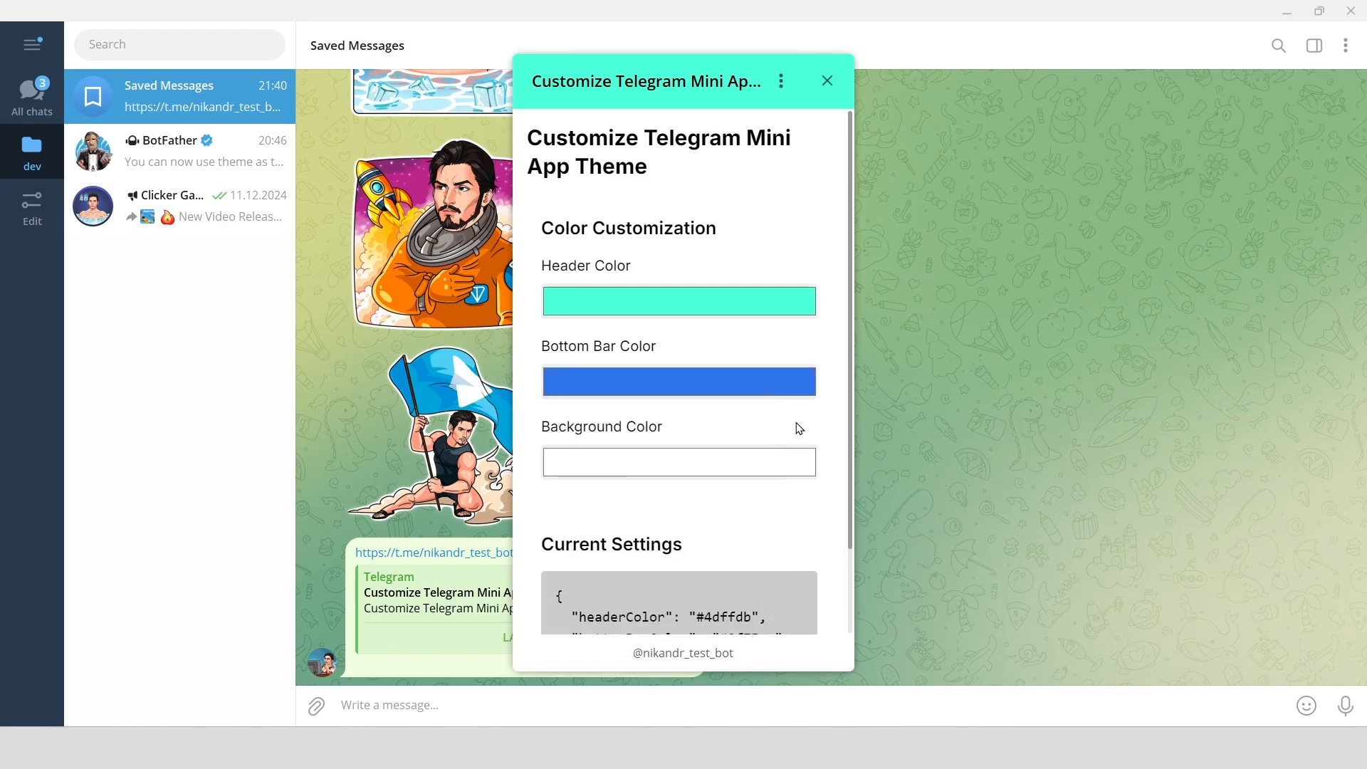
left_click(679, 462)
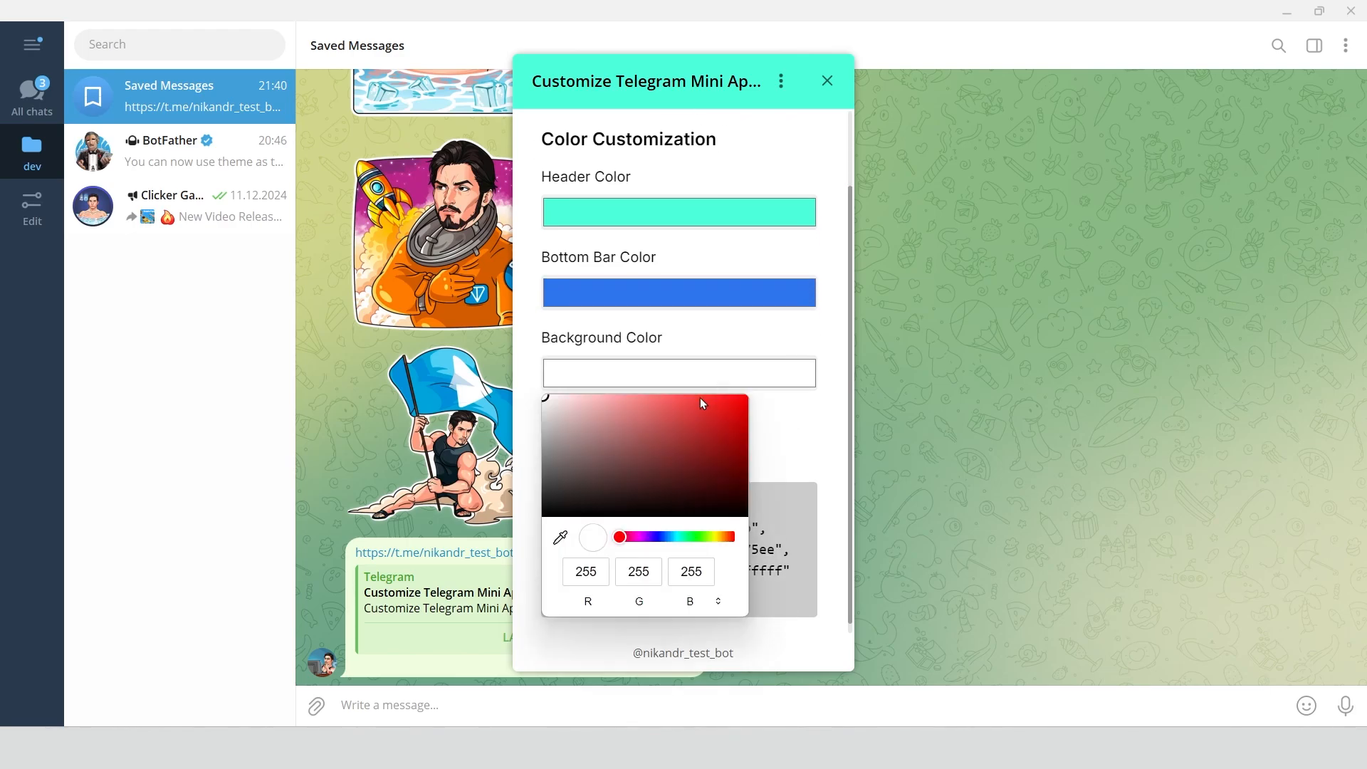
left_click(671, 444)
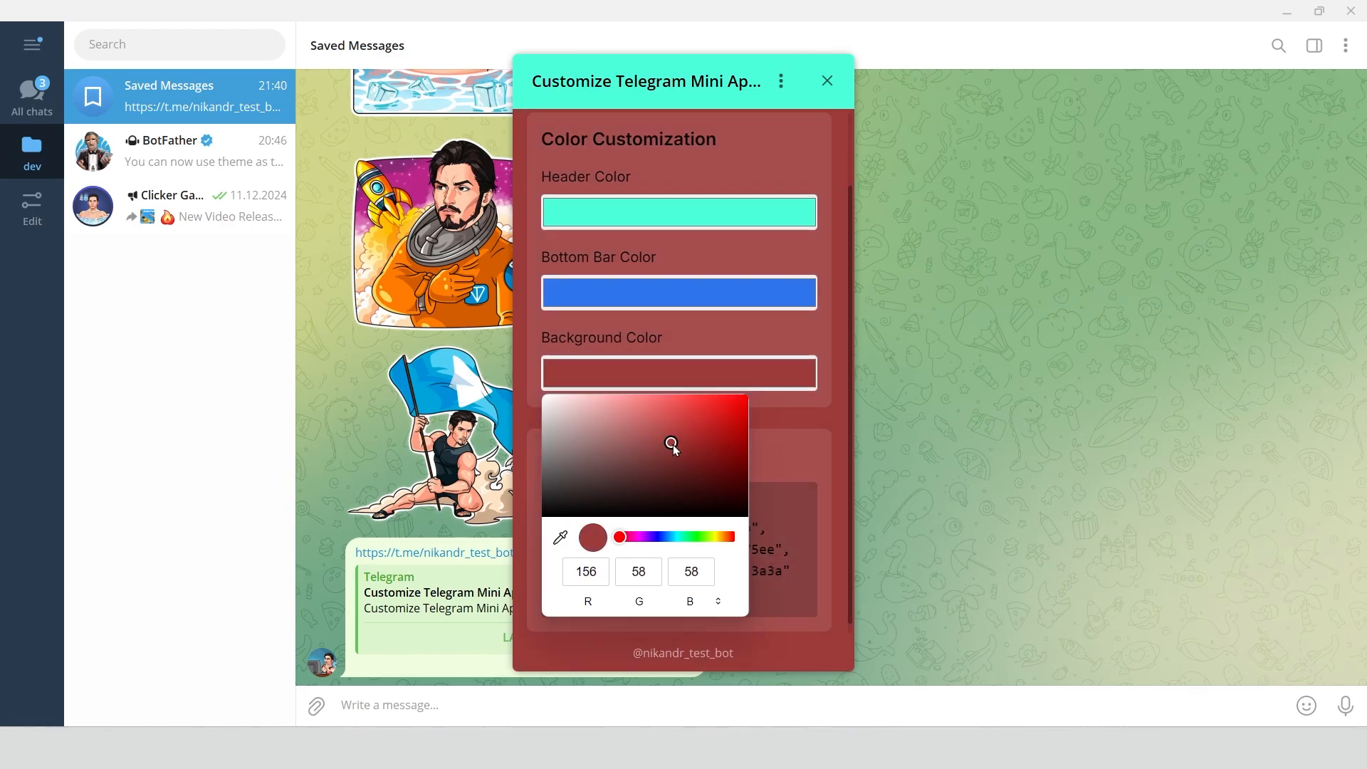
left_click_drag(618, 536, 672, 536)
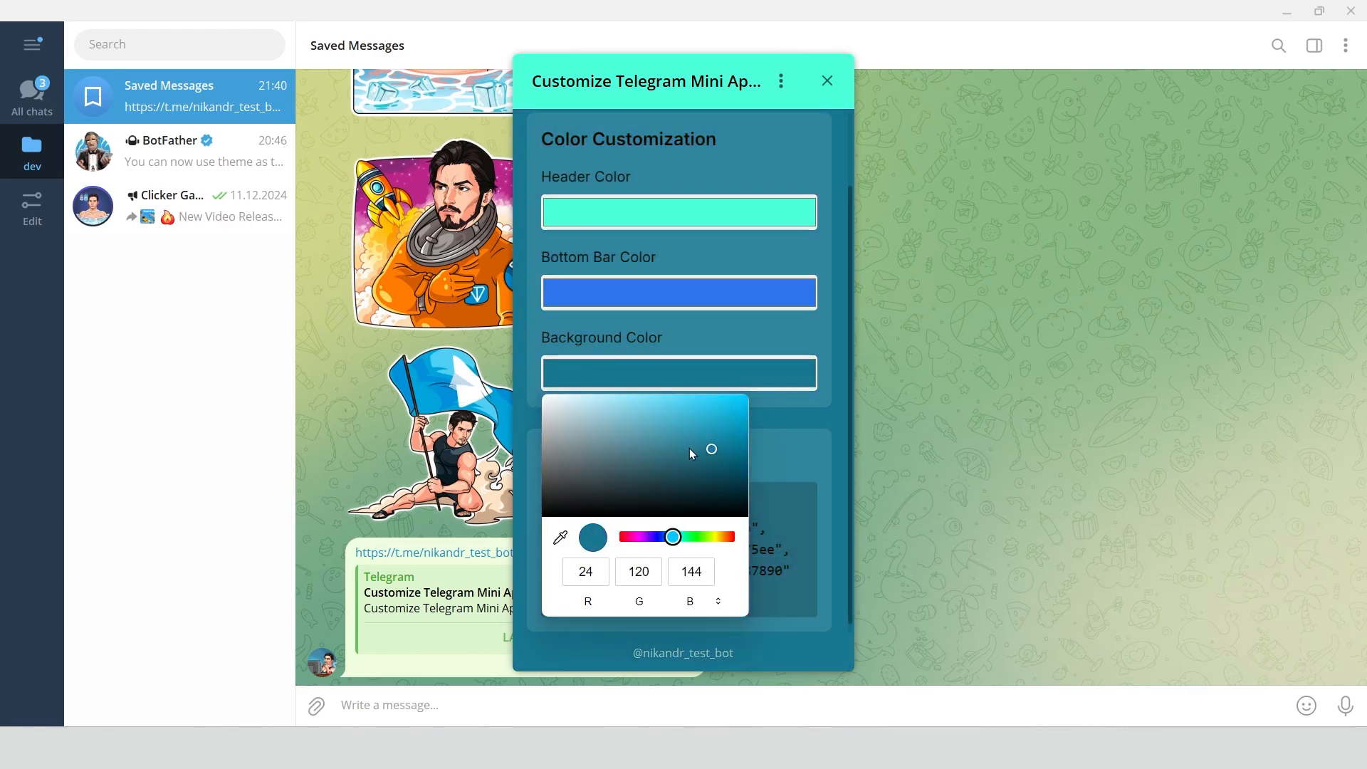
left_click_drag(711, 449, 727, 411)
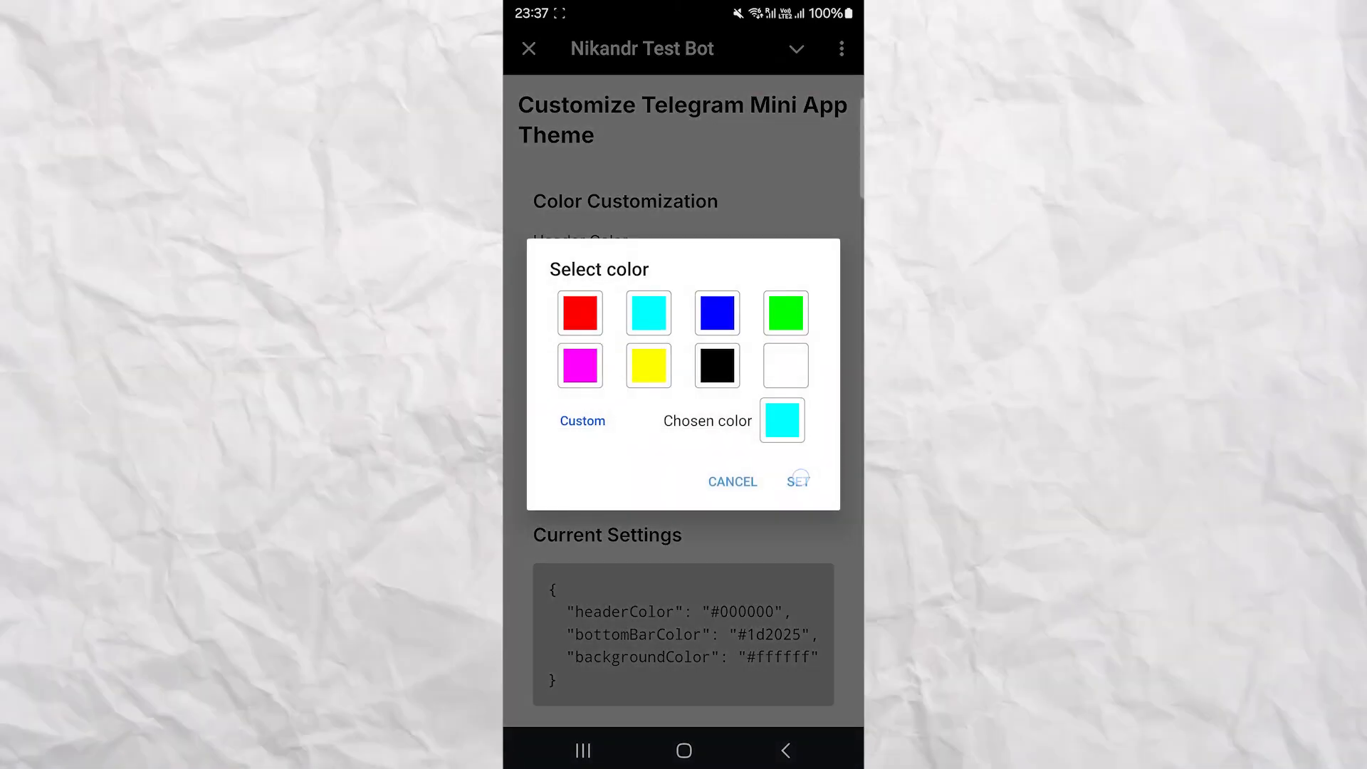
Apply cyan, then mix a bright purple with the hue slider and set it
left_click(798, 481)
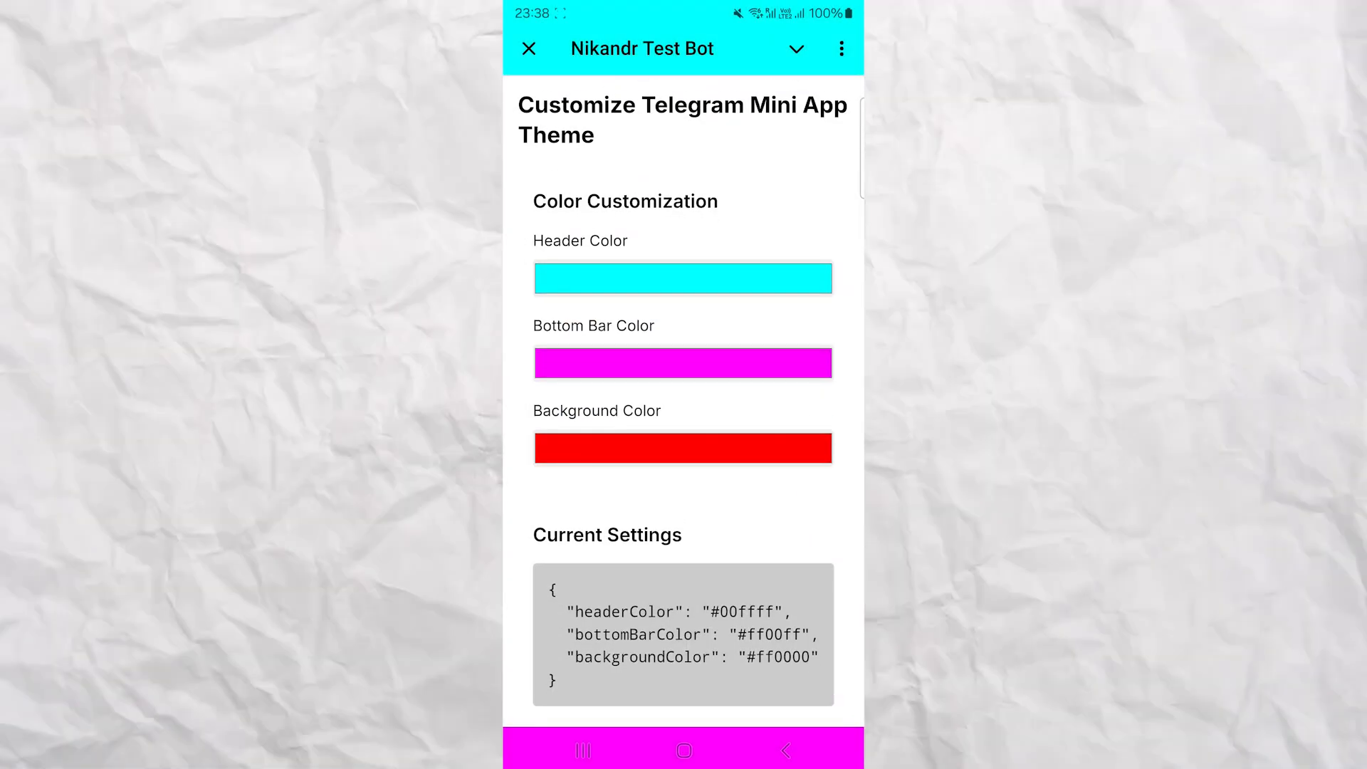
left_click(682, 363)
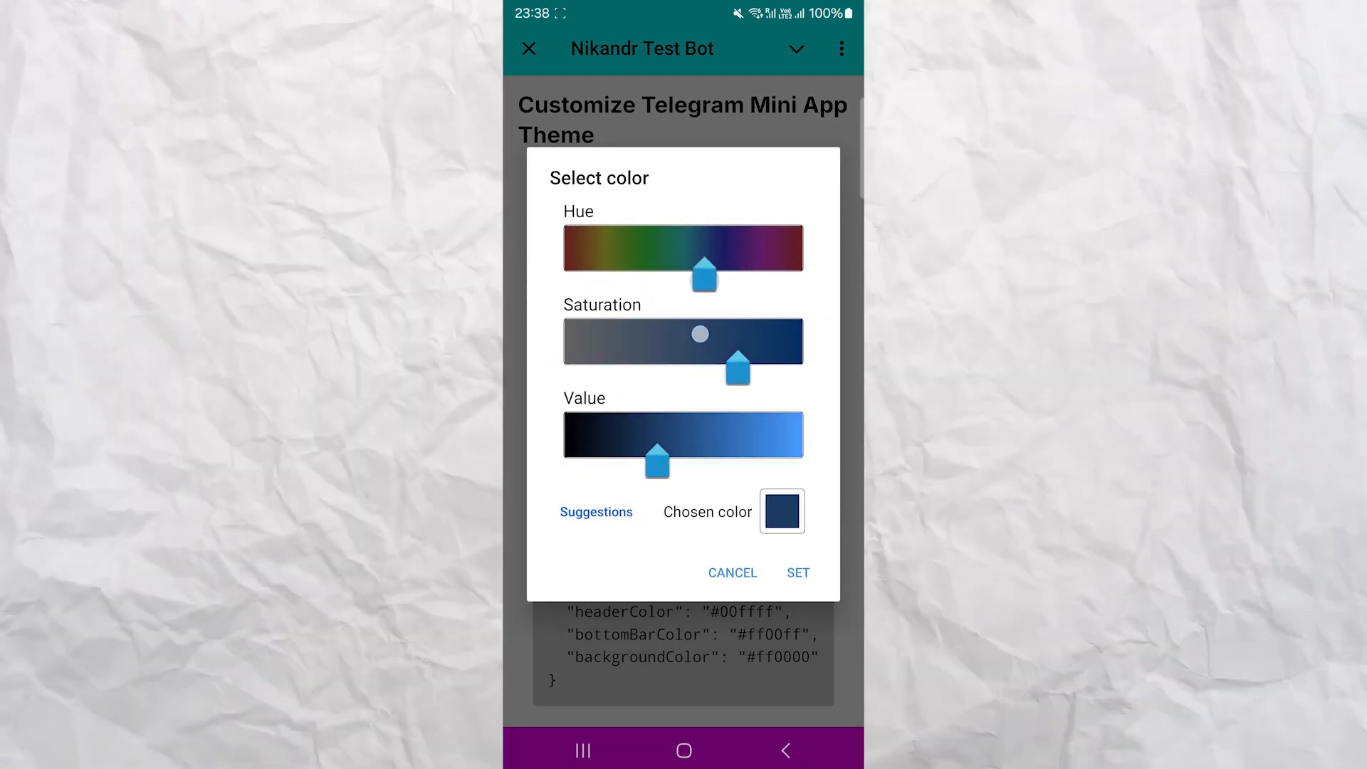
left_click_drag(706, 275, 562, 276)
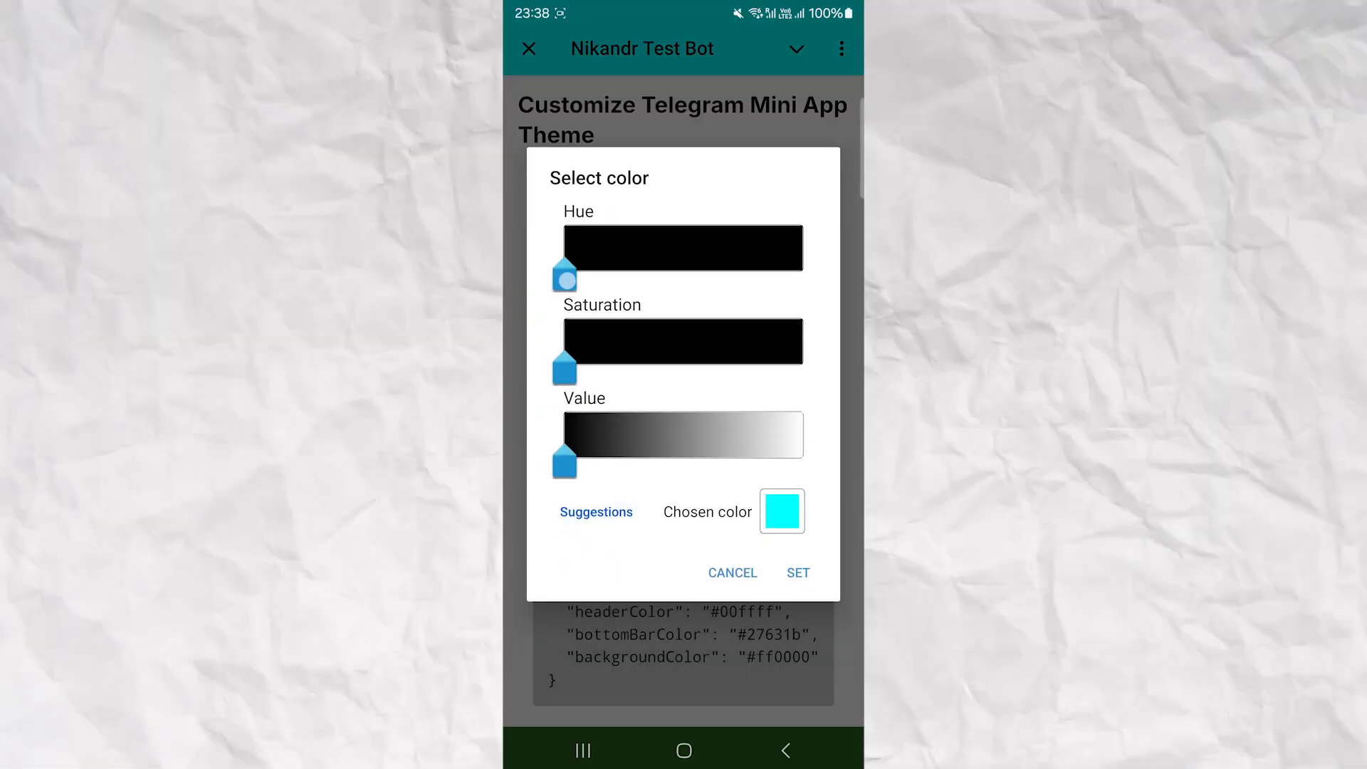
left_click_drag(564, 275, 758, 275)
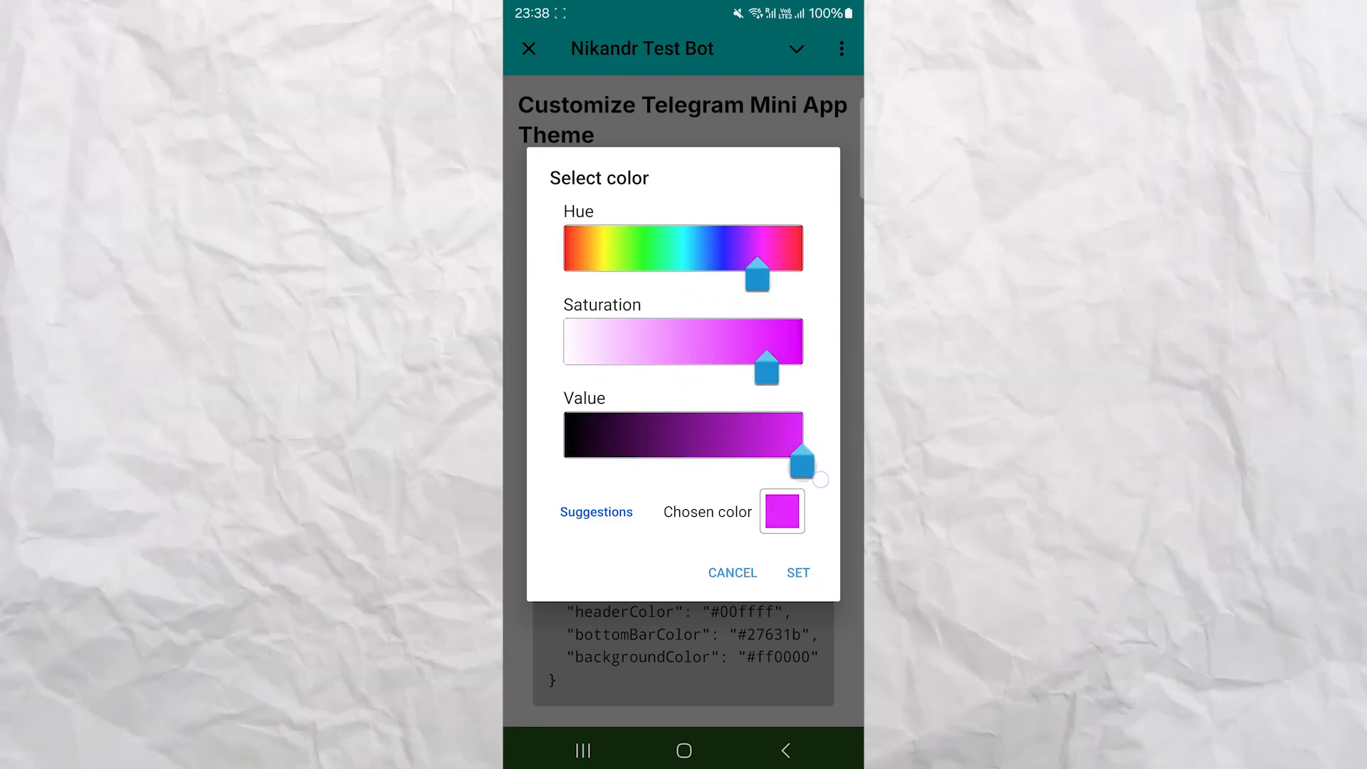
left_click(798, 573)
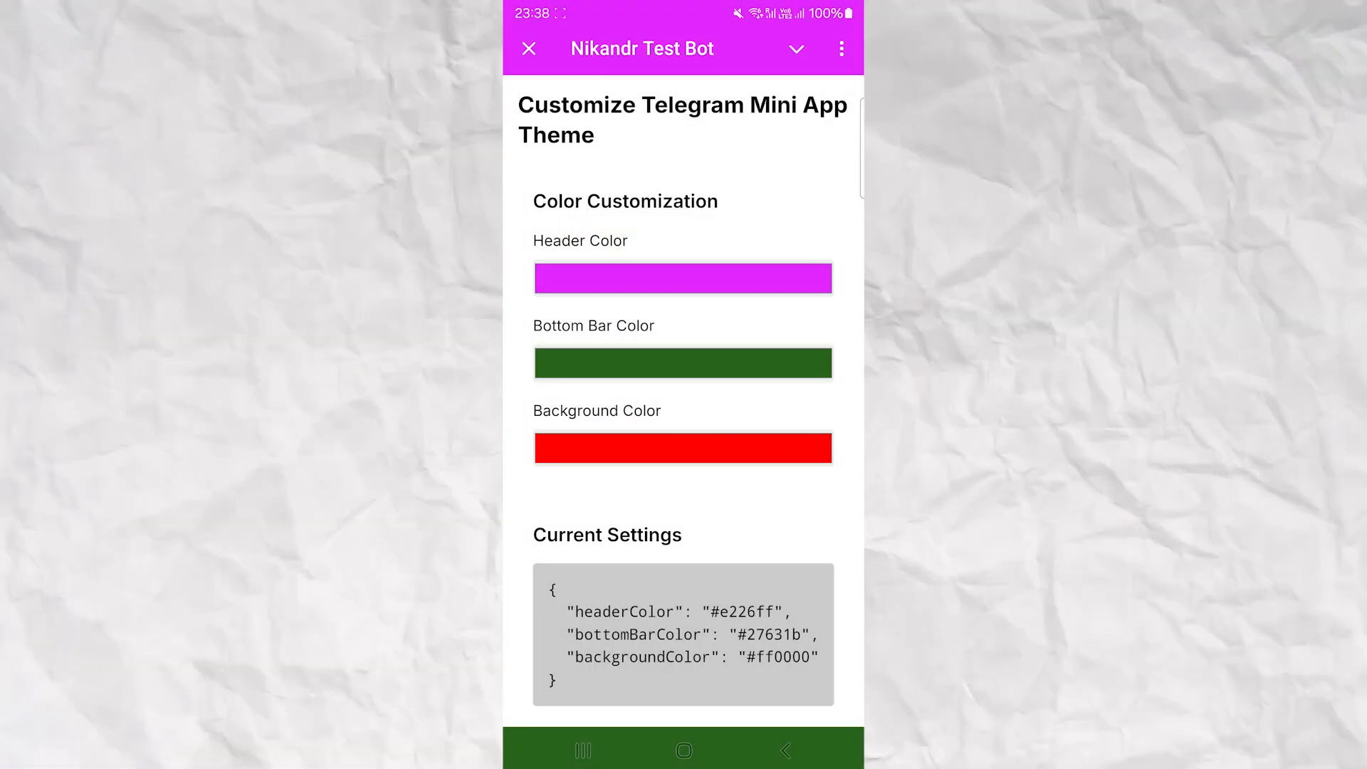
Mix another custom colour and set it as the header colour
left_click(683, 448)
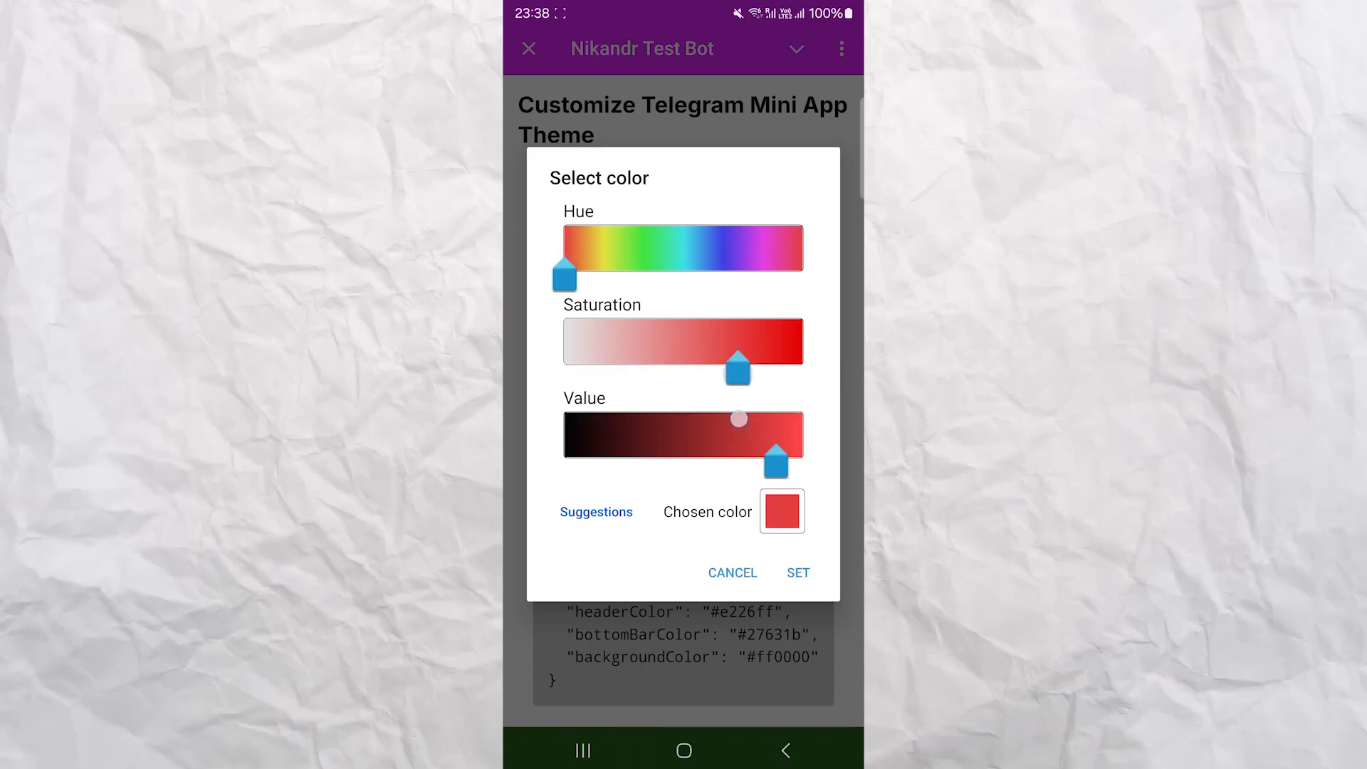
left_click_drag(563, 275, 687, 275)
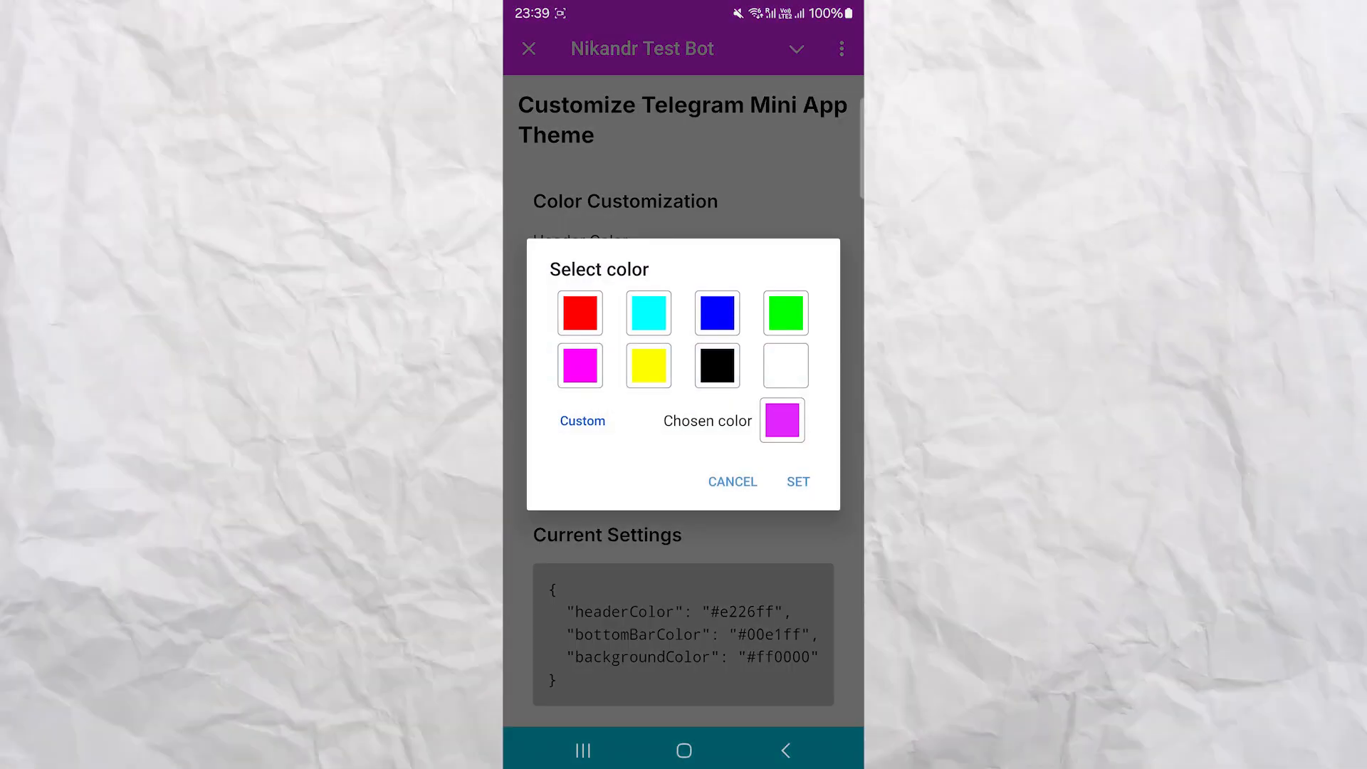
left_click(798, 481)
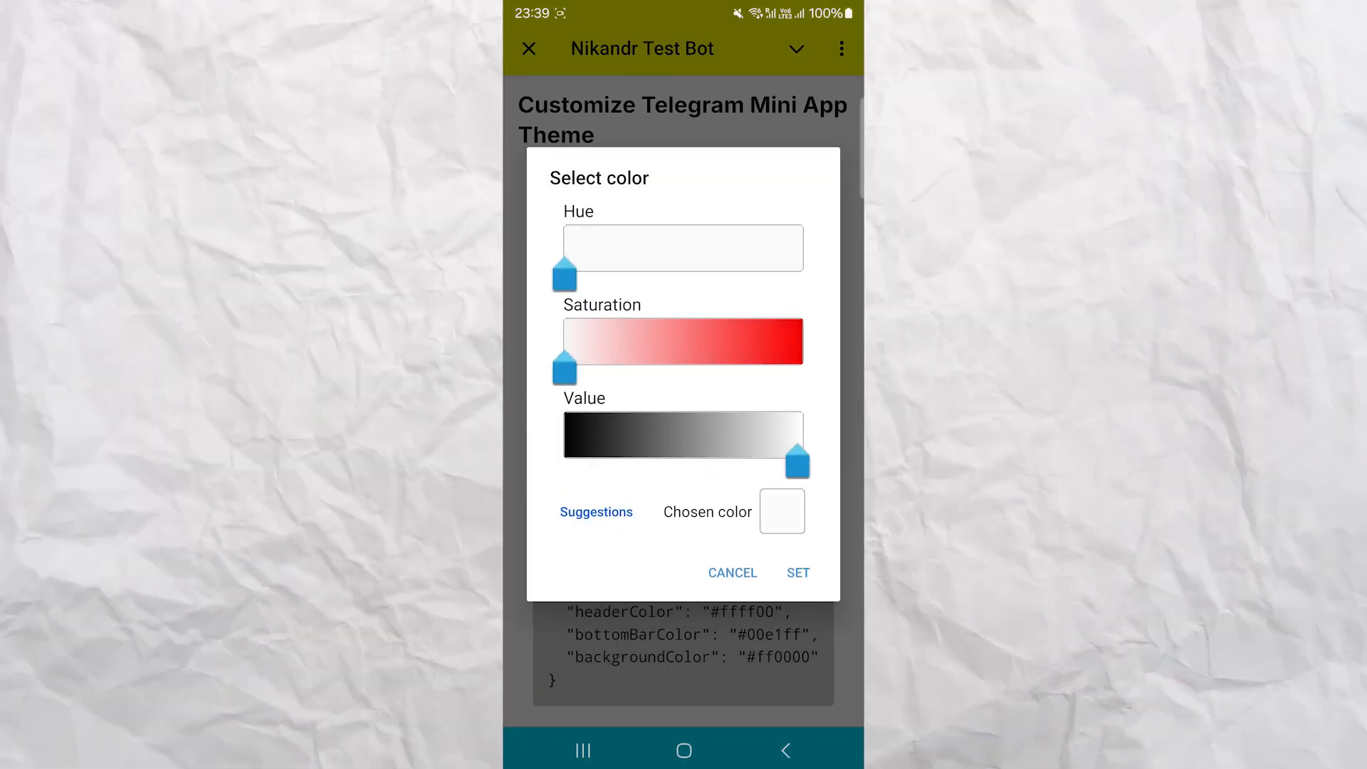
left_click(798, 572)
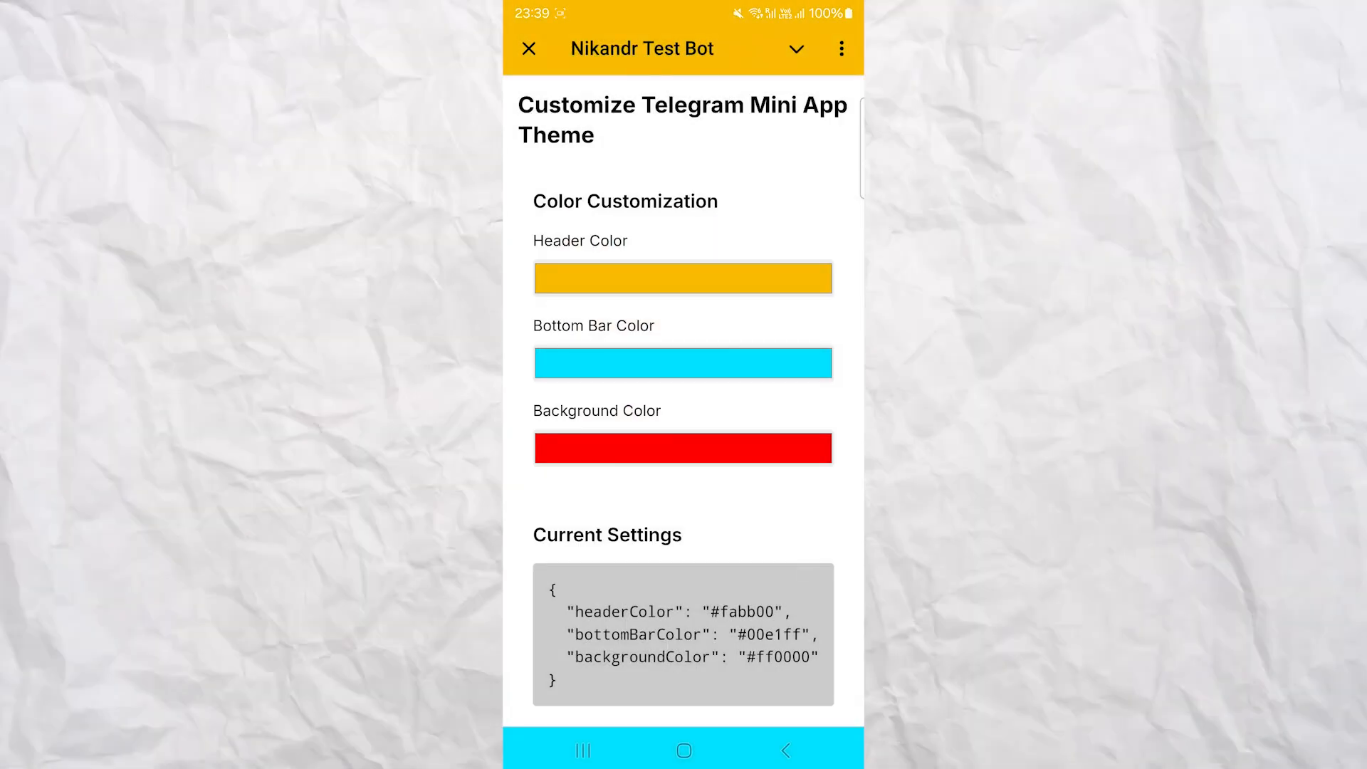